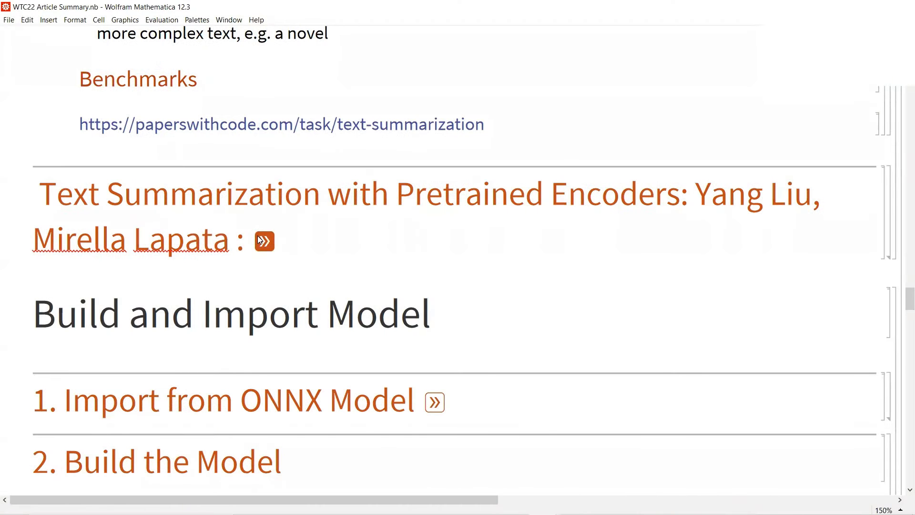
- Expand the 'Text Summarization with Pretrained Encoders' section to show its arXiv reference and bullets
{"action": "left_click", "coordinate": [263, 242]}
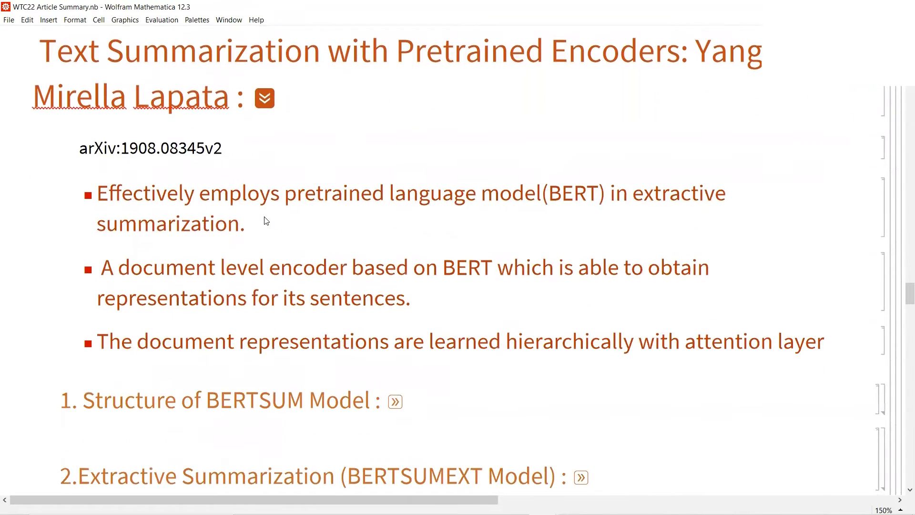
{"action": "scroll", "scroll_direction": "down", "scroll_amount": 3}
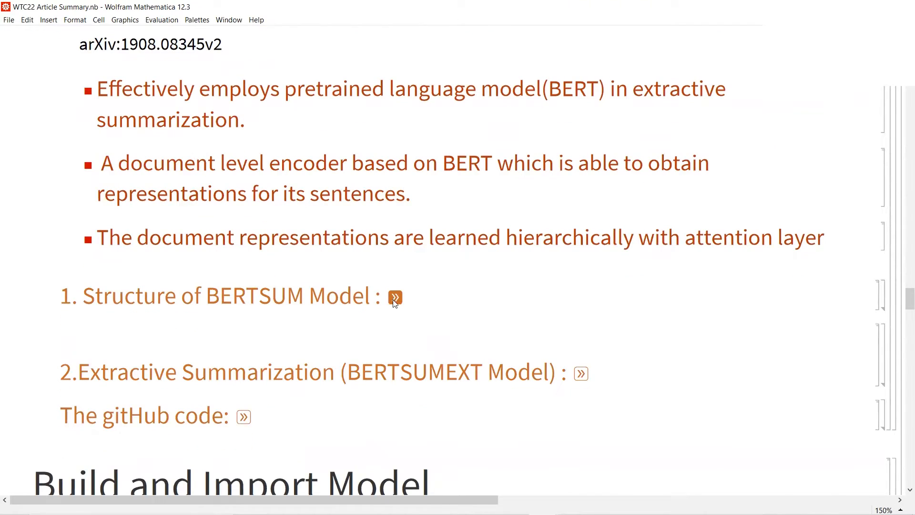
- Expand '1. Structure of BERTSUM Model' and view the Original BERT vs BERT for Summarization diagram
{"action": "left_click", "coordinate": [395, 298]}
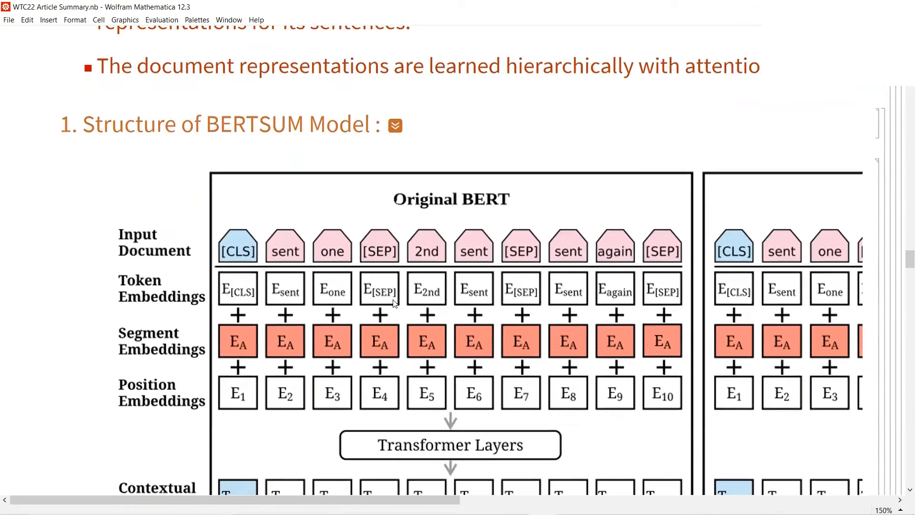
{"action": "scroll", "scroll_direction": "down", "scroll_amount": 3}
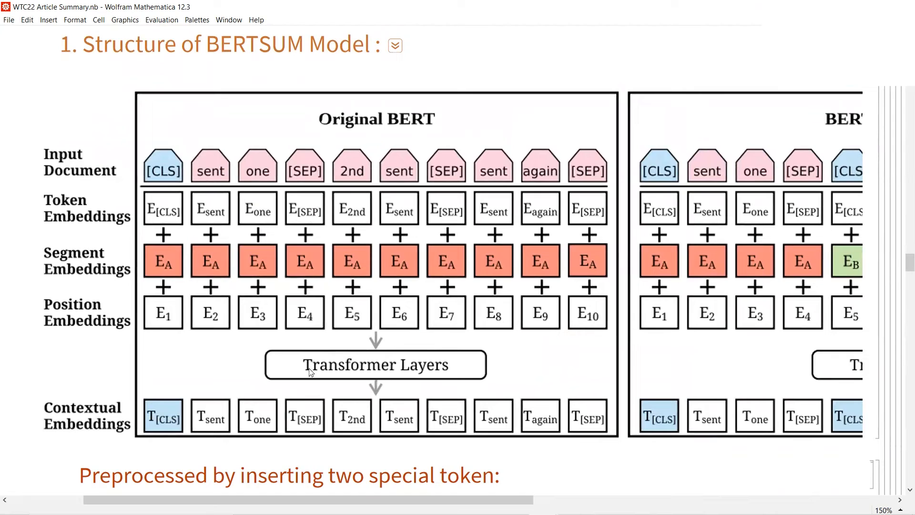
{"action": "mouse_move", "coordinate": [179, 168]}
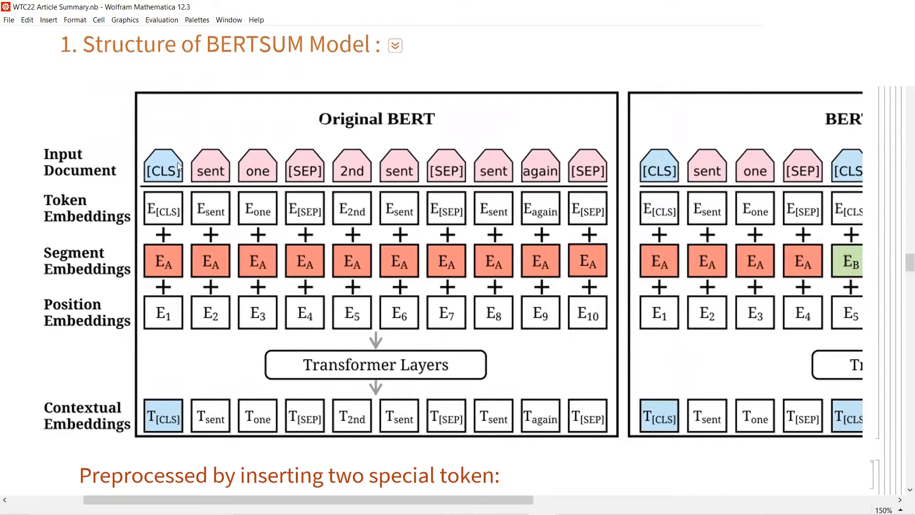
{"action": "mouse_move", "coordinate": [175, 166]}
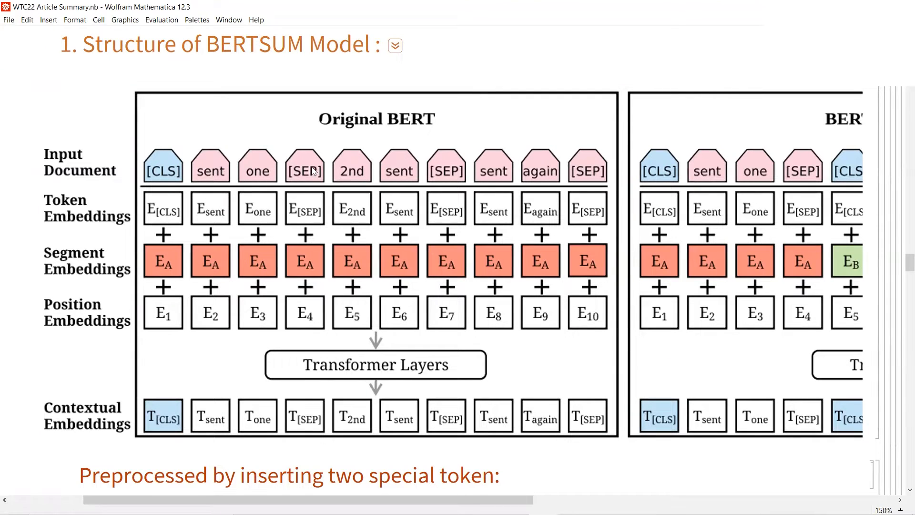
{"action": "scroll", "scroll_direction": "down", "scroll_amount": 3}
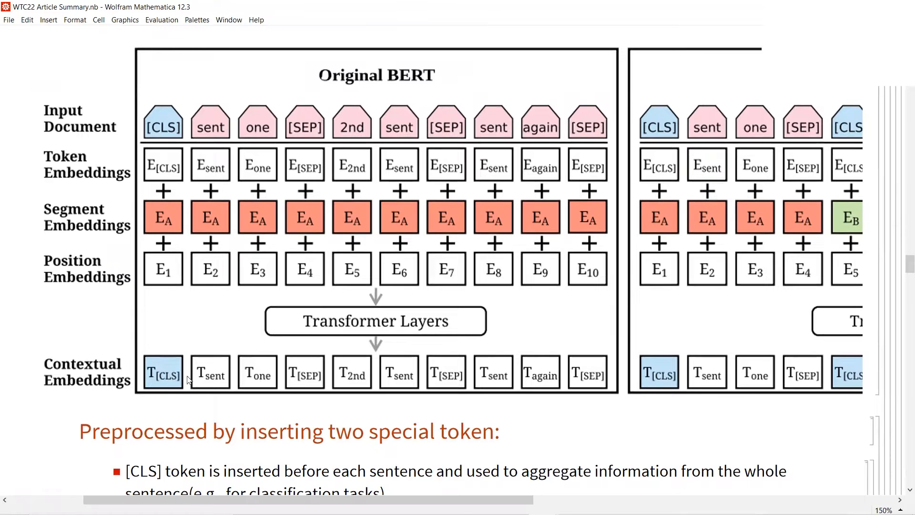
{"action": "mouse_move", "coordinate": [158, 381]}
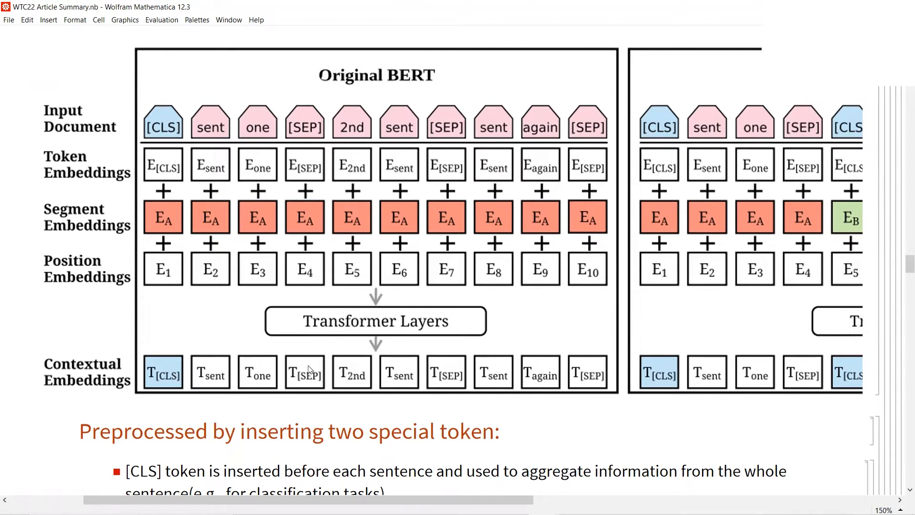
{"action": "scroll", "scroll_direction": "right", "scroll_amount": 3}
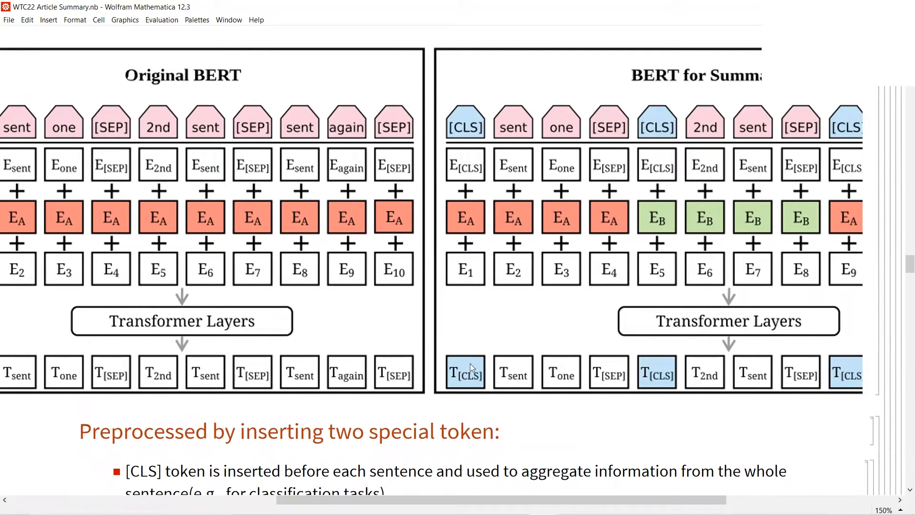
{"action": "mouse_move", "coordinate": [560, 381]}
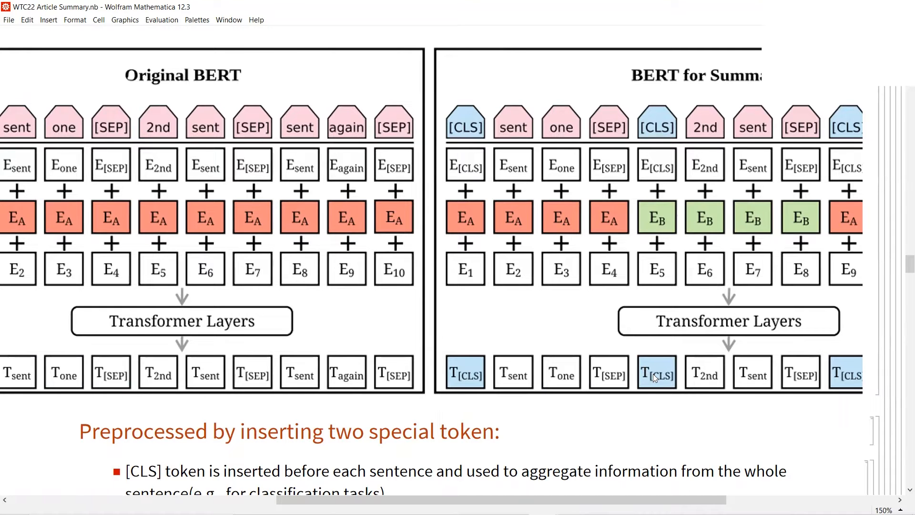
- Scroll to the preprocessing notes on the [CLS] and [SEP] tokens with the NSP explanation
{"action": "scroll", "scroll_direction": "down", "scroll_amount": 3}
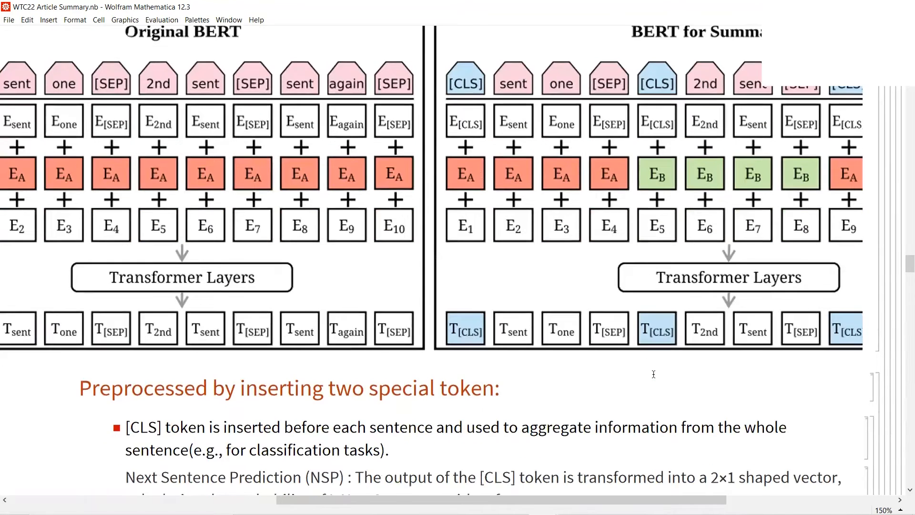
{"action": "scroll", "scroll_direction": "down", "scroll_amount": 3}
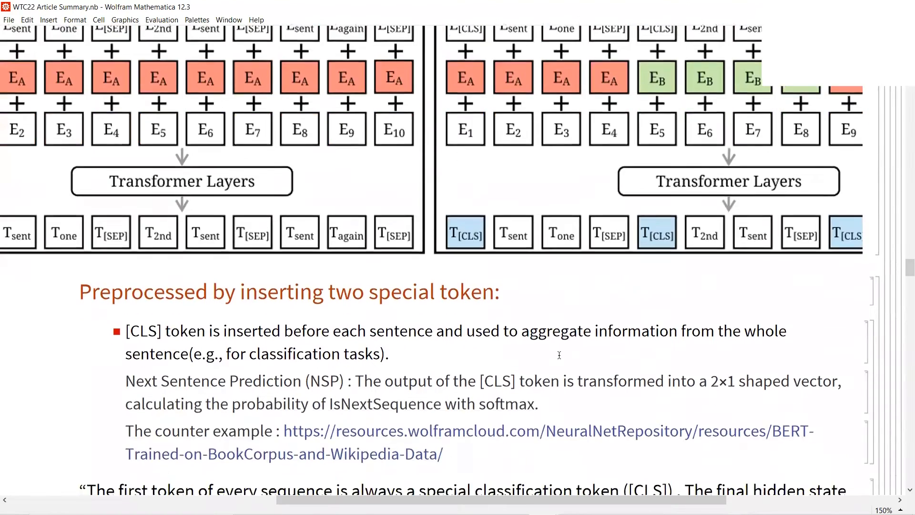
{"action": "scroll", "scroll_direction": "down", "scroll_amount": 3}
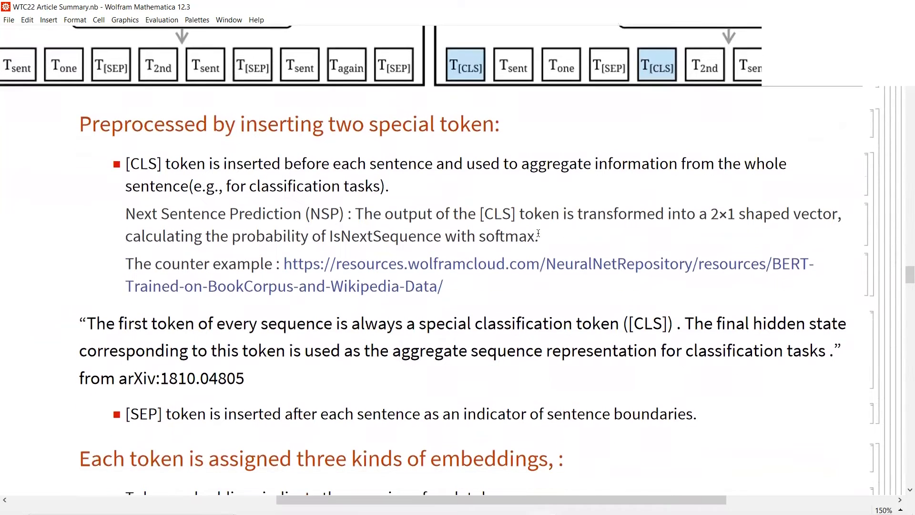
{"action": "scroll", "scroll_direction": "down", "scroll_amount": 3}
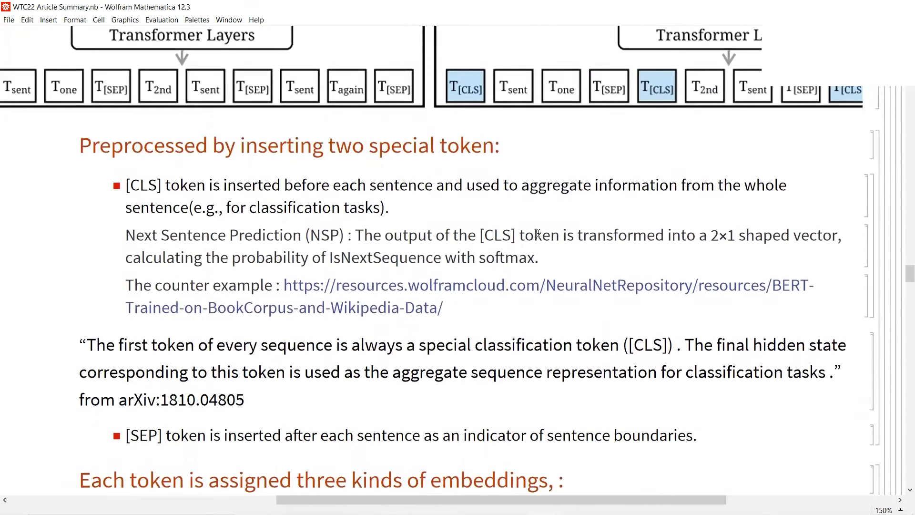
{"action": "scroll", "scroll_direction": "down", "scroll_amount": 3}
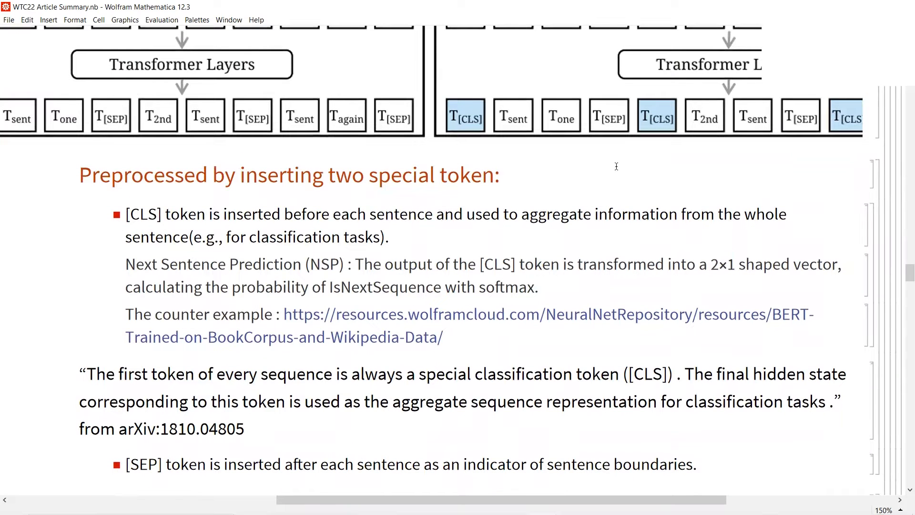
{"action": "scroll", "scroll_direction": "down", "scroll_amount": 3}
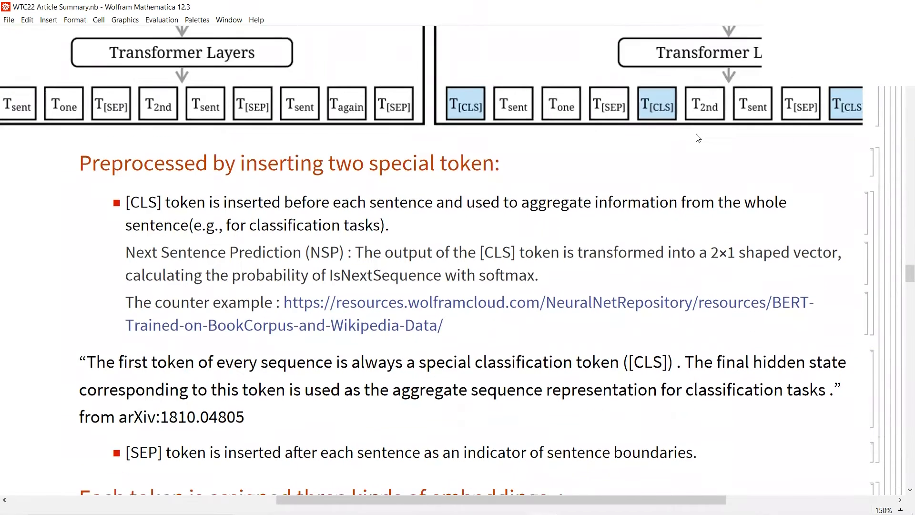
- Scroll to the token, segment and position embeddings section with its diagram and source links
{"action": "scroll", "scroll_direction": "down", "scroll_amount": 3}
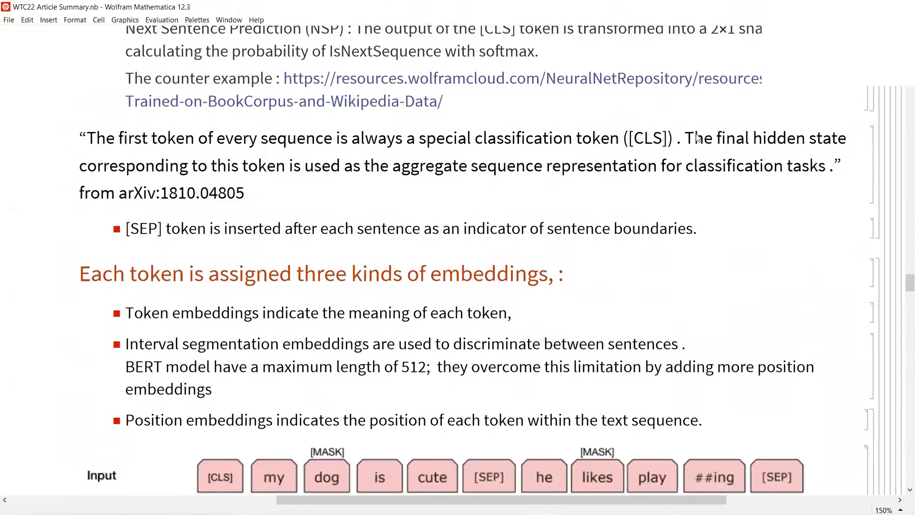
{"action": "scroll", "scroll_direction": "down", "scroll_amount": 3}
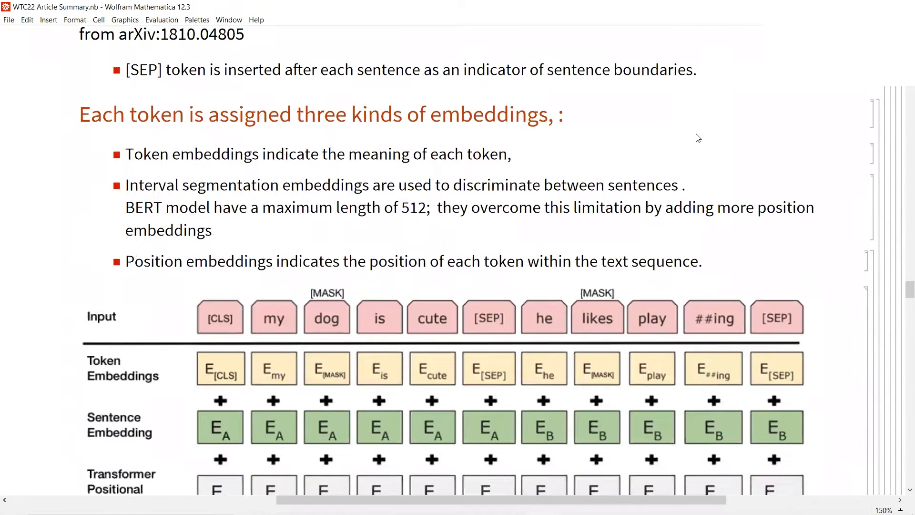
{"action": "scroll", "scroll_direction": "down", "scroll_amount": 3}
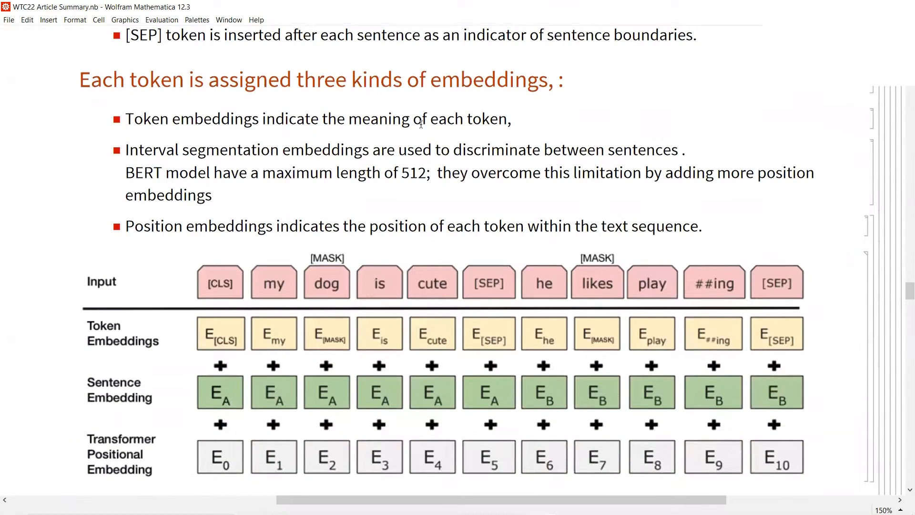
{"action": "scroll", "scroll_direction": "down", "scroll_amount": 3}
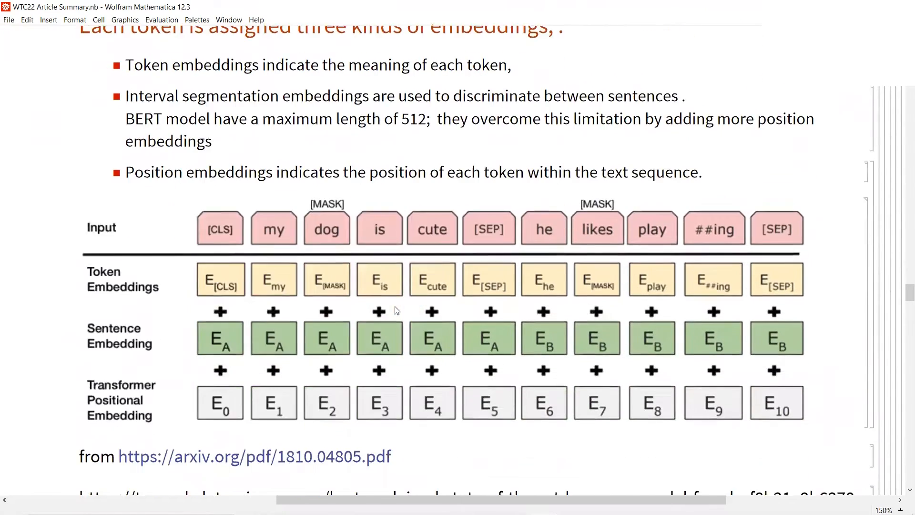
{"action": "scroll", "scroll_direction": "down", "scroll_amount": 3}
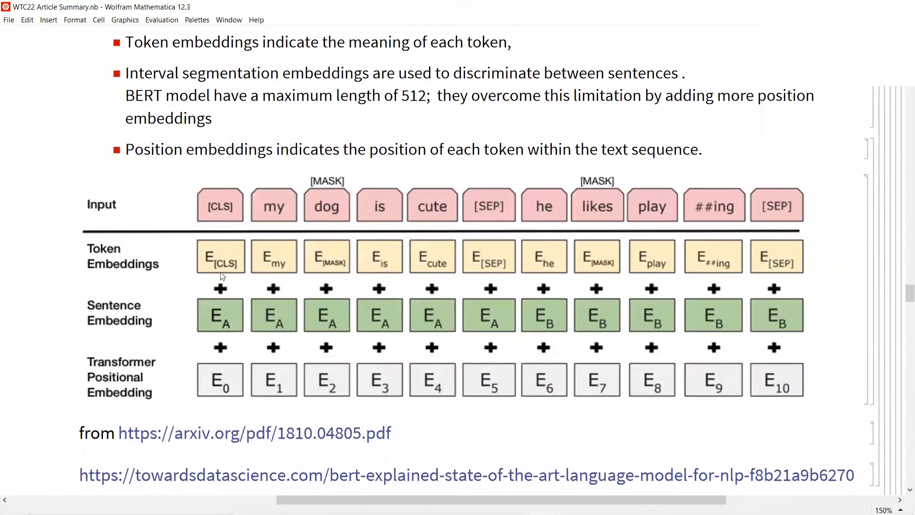
{"action": "scroll", "scroll_direction": "down", "scroll_amount": 3}
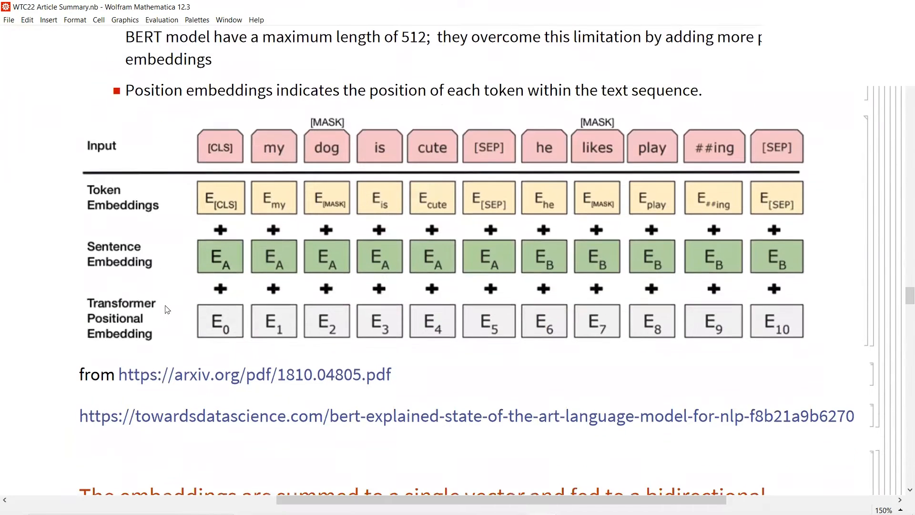
- Scroll past the Transformer layer equations and layer-normalization diagram to the Build and Import Model heading
{"action": "scroll", "scroll_direction": "down", "scroll_amount": 3}
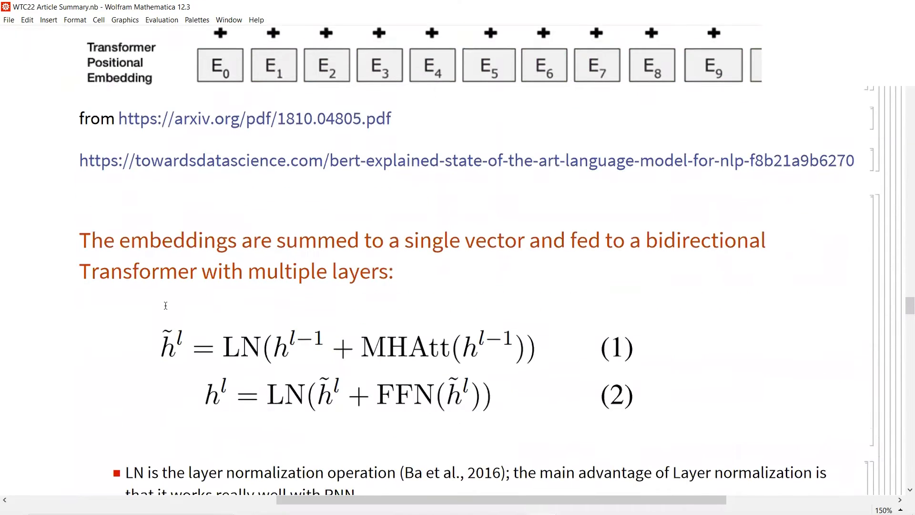
{"action": "scroll", "scroll_direction": "down", "scroll_amount": 3}
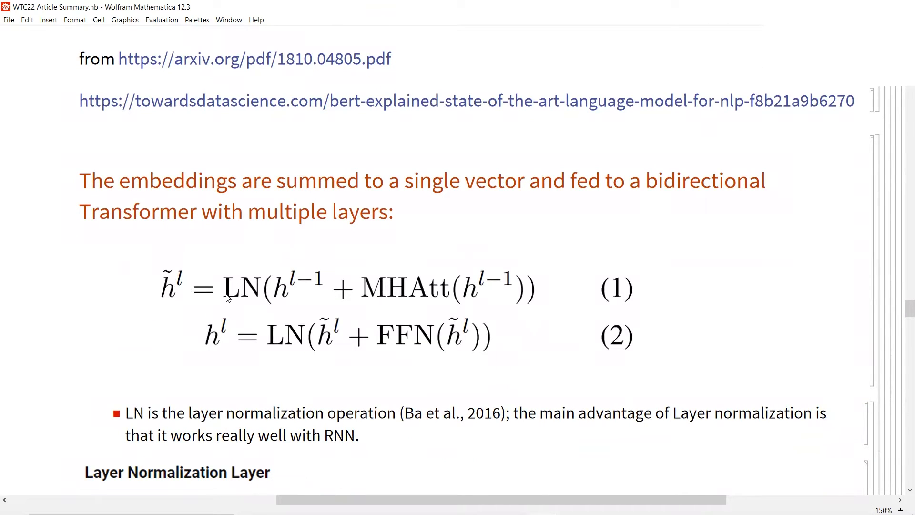
{"action": "mouse_move", "coordinate": [388, 297]}
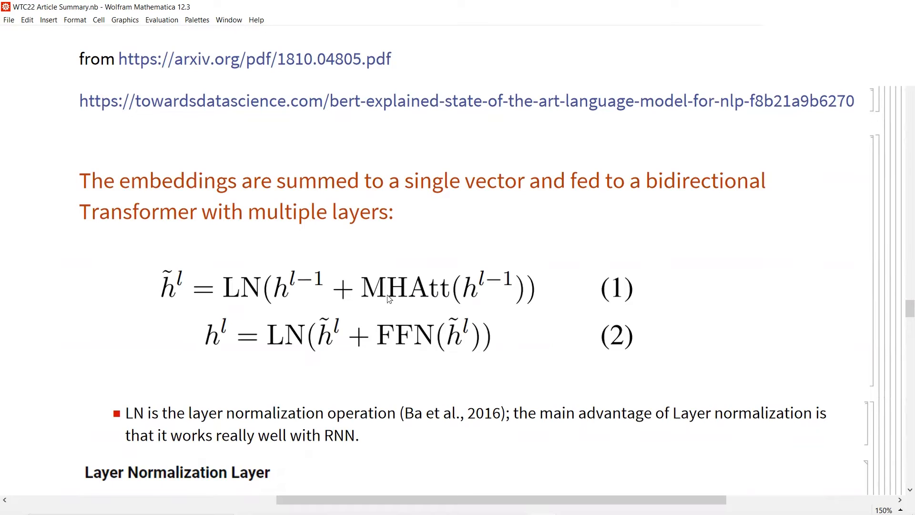
{"action": "mouse_move", "coordinate": [428, 306]}
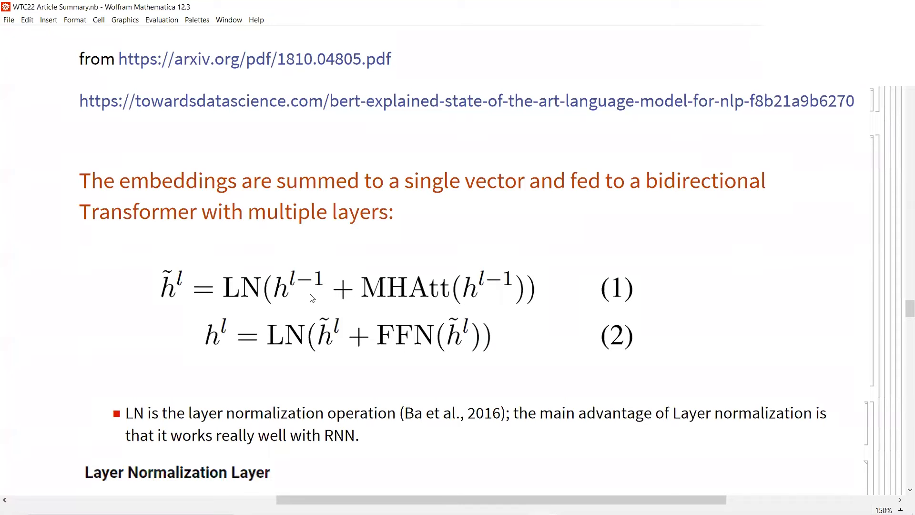
{"action": "scroll", "scroll_direction": "down", "scroll_amount": 3}
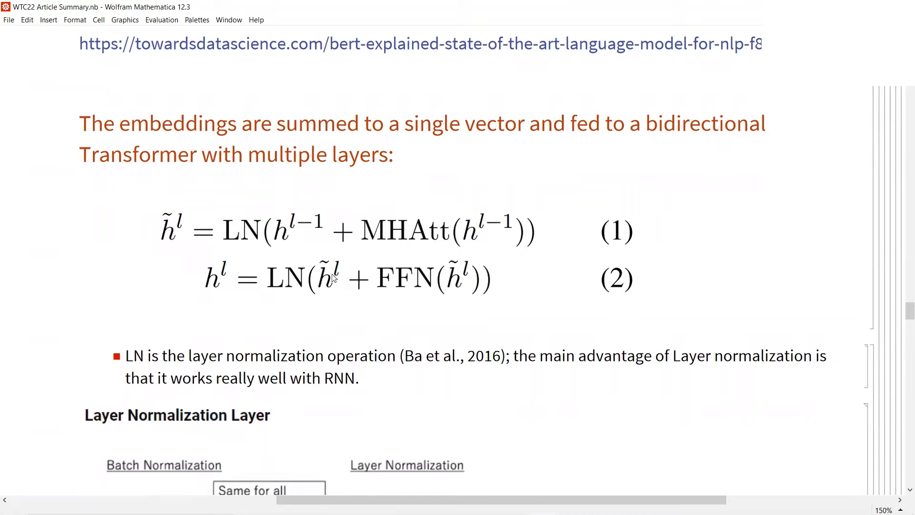
{"action": "scroll", "scroll_direction": "down", "scroll_amount": 3}
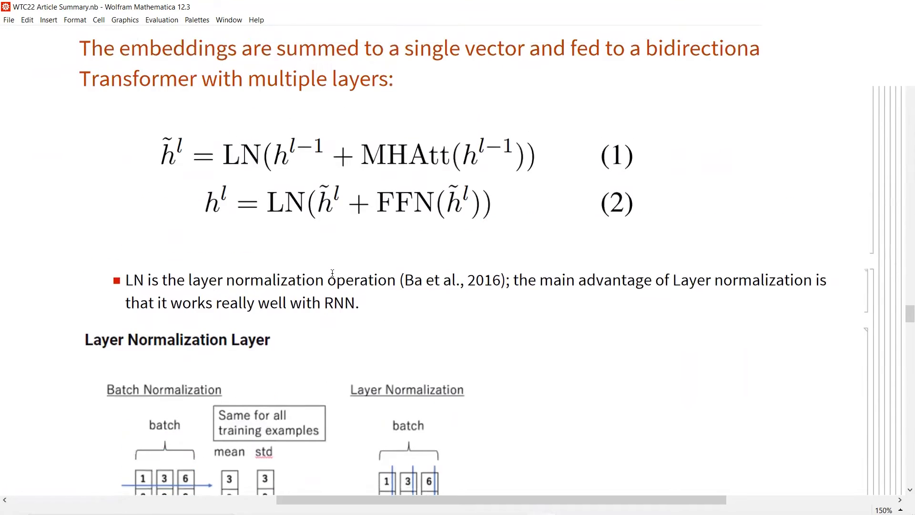
{"action": "scroll", "scroll_direction": "down", "scroll_amount": 3}
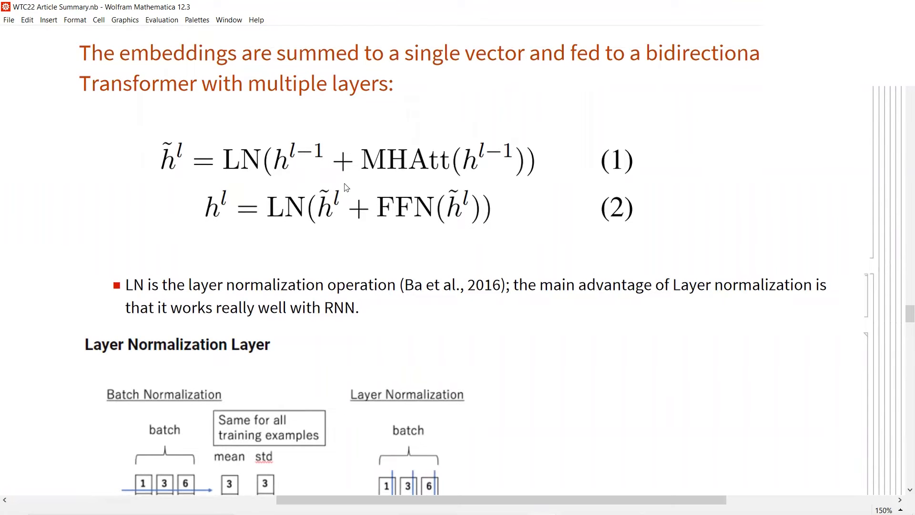
{"action": "scroll", "scroll_direction": "down", "scroll_amount": 3}
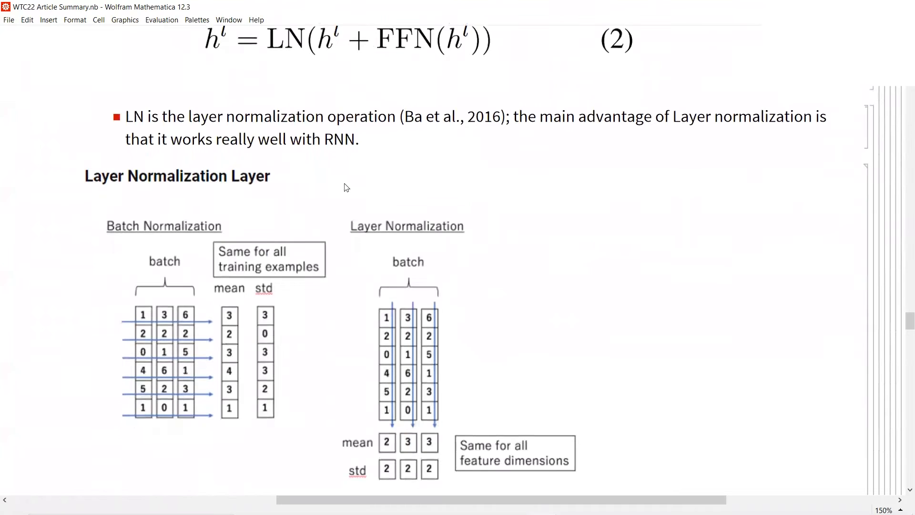
{"action": "scroll", "scroll_direction": "down", "scroll_amount": 3}
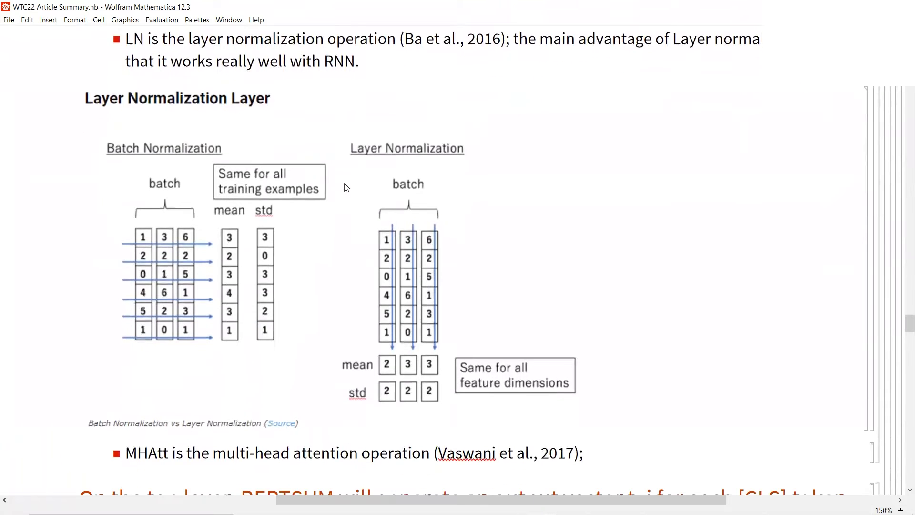
{"action": "scroll", "scroll_direction": "down", "scroll_amount": 3}
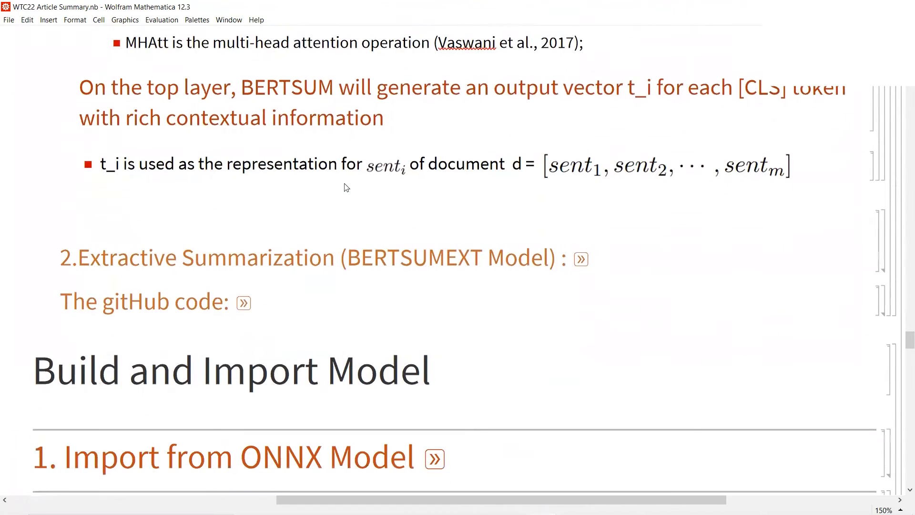
{"action": "scroll", "scroll_direction": "down", "scroll_amount": 3}
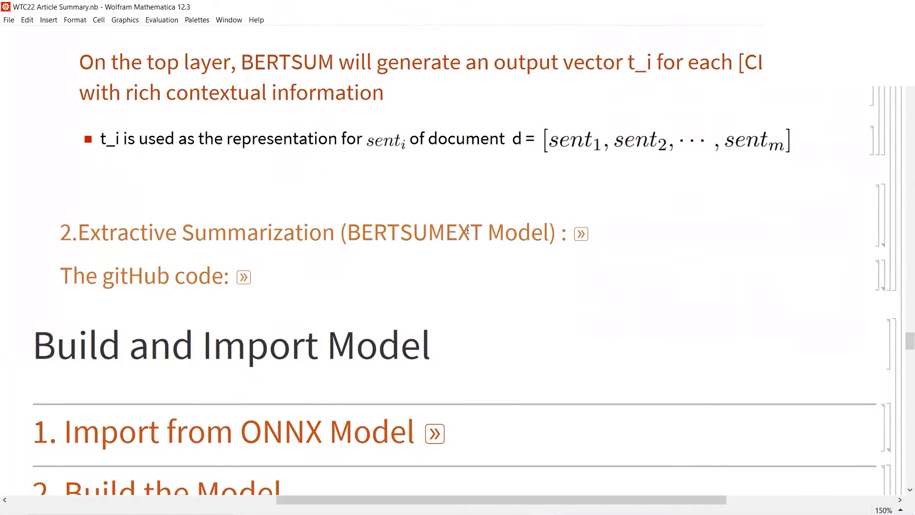
- Expand the BERTSUMEXT section and highlight PosEmb and [CLS] in the h^0 definition above the sigmoid classifier
{"action": "scroll", "scroll_direction": "down", "scroll_amount": 3}
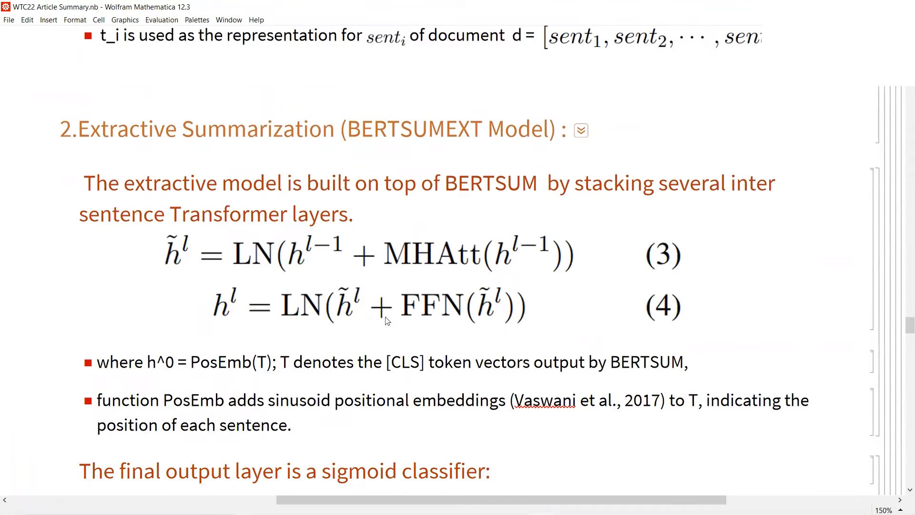
{"action": "scroll", "scroll_direction": "down", "scroll_amount": 3}
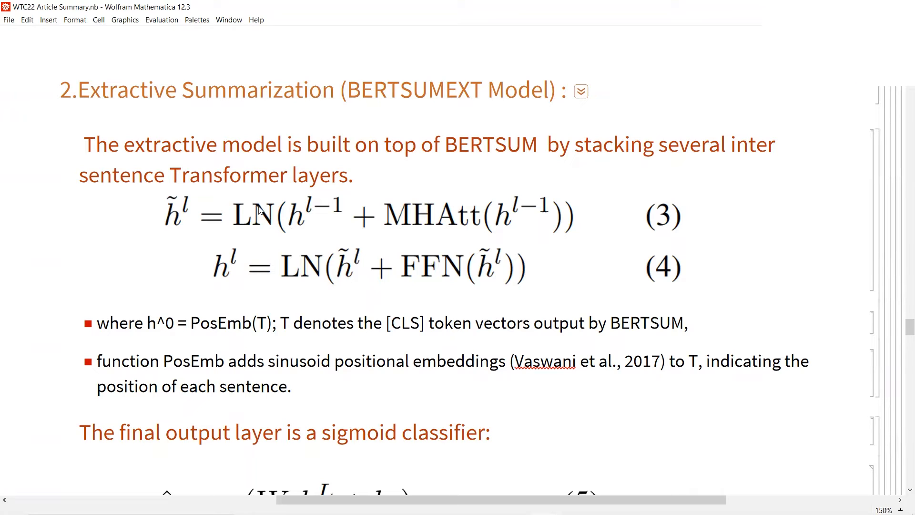
{"action": "mouse_move", "coordinate": [152, 300]}
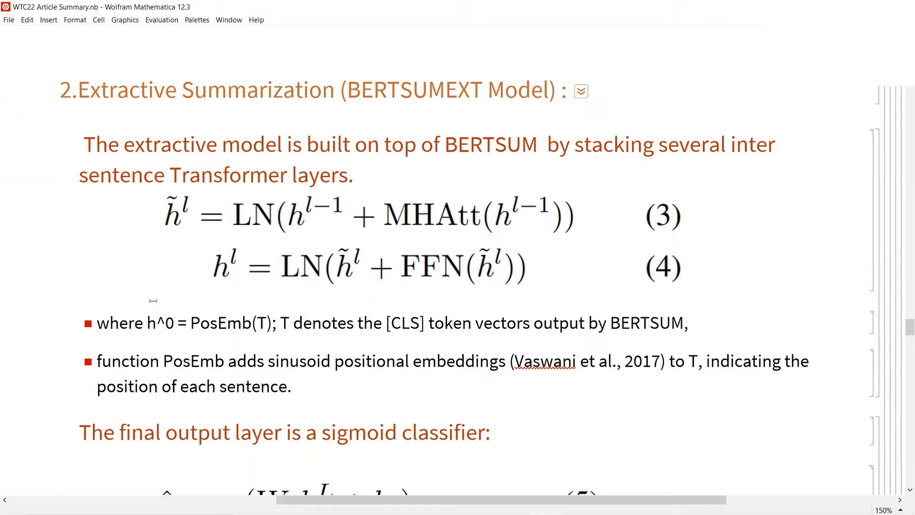
{"action": "double_click", "coordinate": [221, 324]}
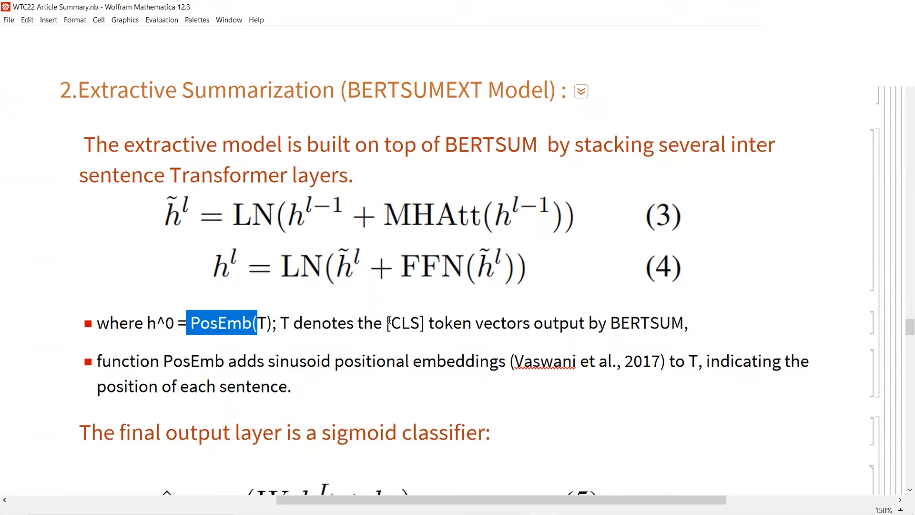
{"action": "double_click", "coordinate": [408, 324]}
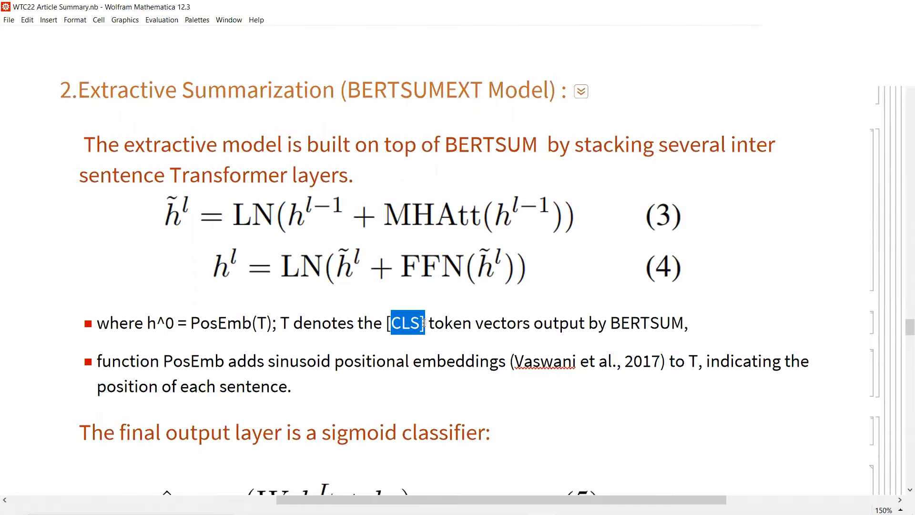
{"action": "scroll", "scroll_direction": "down", "scroll_amount": 3}
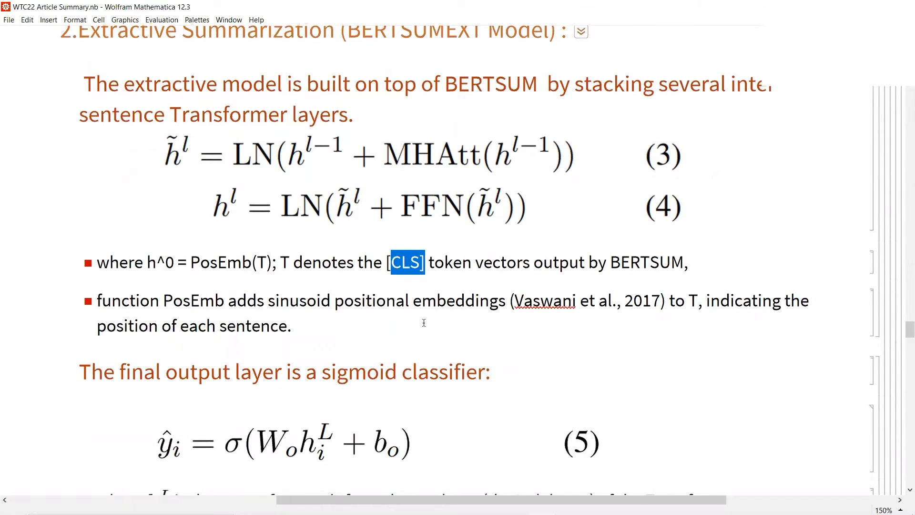
{"action": "mouse_move", "coordinate": [376, 174]}
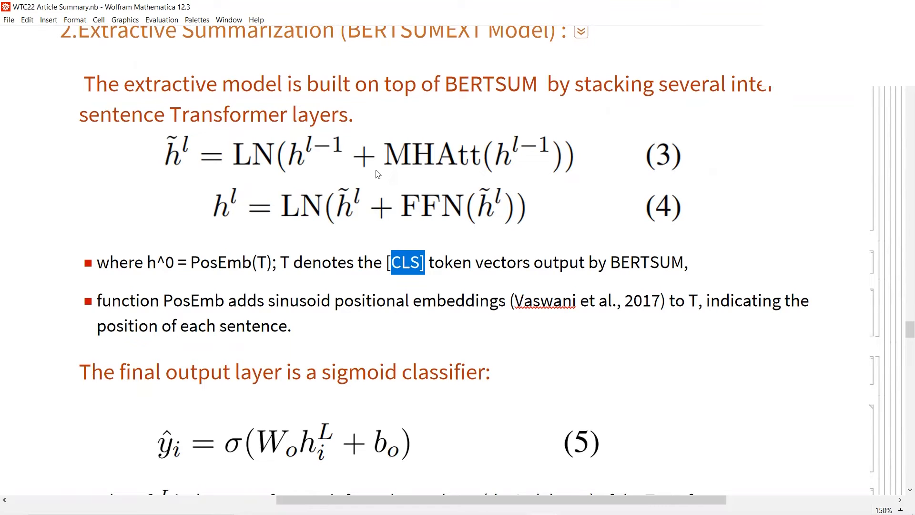
{"action": "mouse_move", "coordinate": [277, 152]}
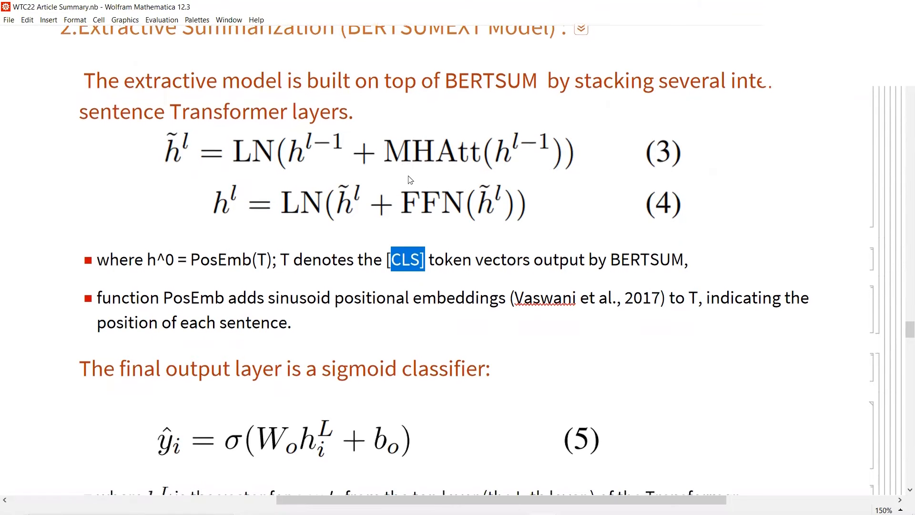
- Scroll to the Summary Kernel cells loading ExtModelWeighted.wl and importing ExtModelOfficial.wlnet as NetGraphs
{"action": "scroll", "scroll_direction": "down", "scroll_amount": 3}
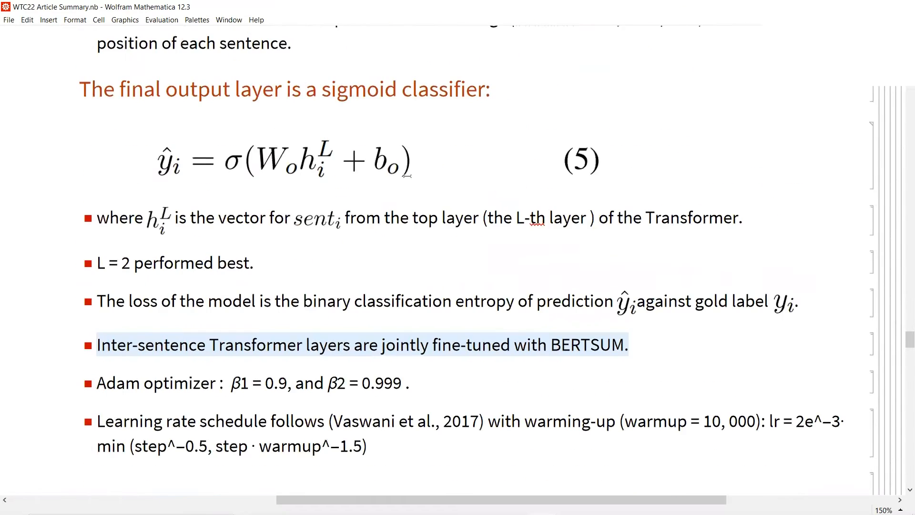
{"action": "scroll", "scroll_direction": "down", "scroll_amount": 3}
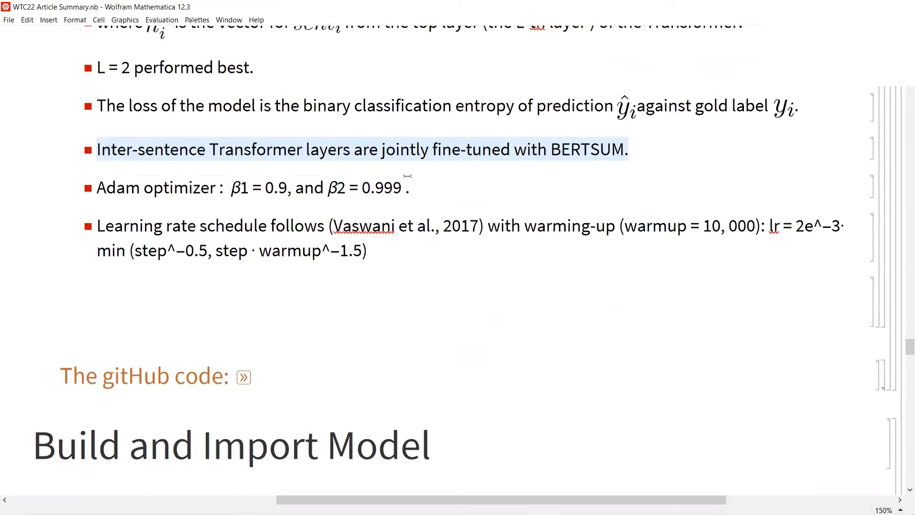
{"action": "scroll", "scroll_direction": "down", "scroll_amount": 3}
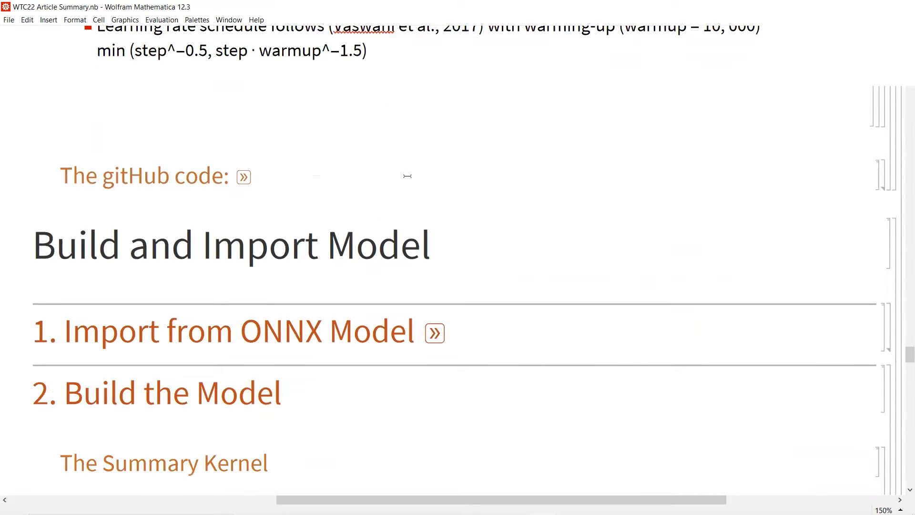
{"action": "scroll", "scroll_direction": "down", "scroll_amount": 3}
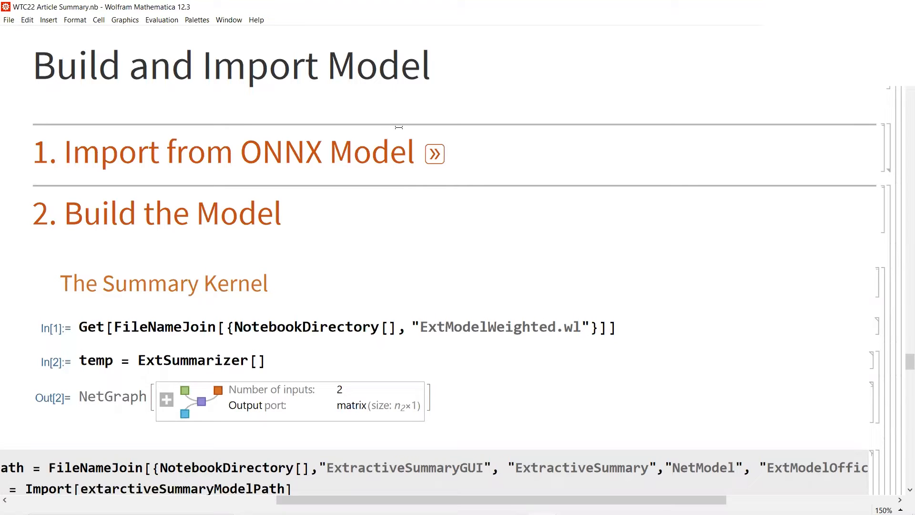
{"action": "left_click", "coordinate": [435, 153]}
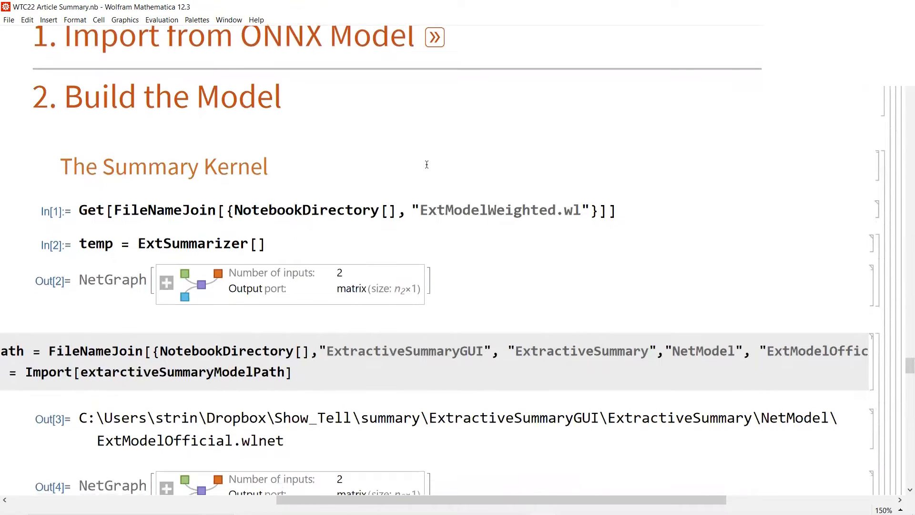
{"action": "scroll", "scroll_direction": "down", "scroll_amount": 3}
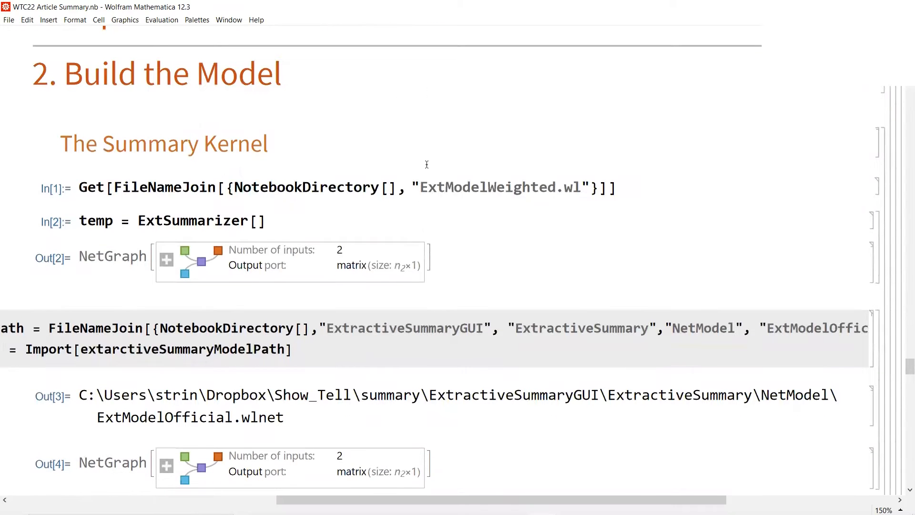
{"action": "scroll", "scroll_direction": "down", "scroll_amount": 3}
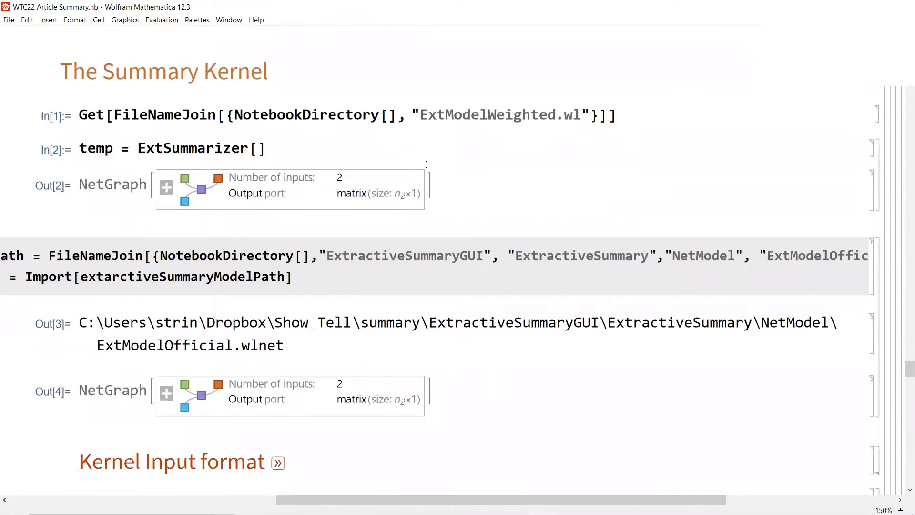
{"action": "scroll", "scroll_direction": "down", "scroll_amount": 3}
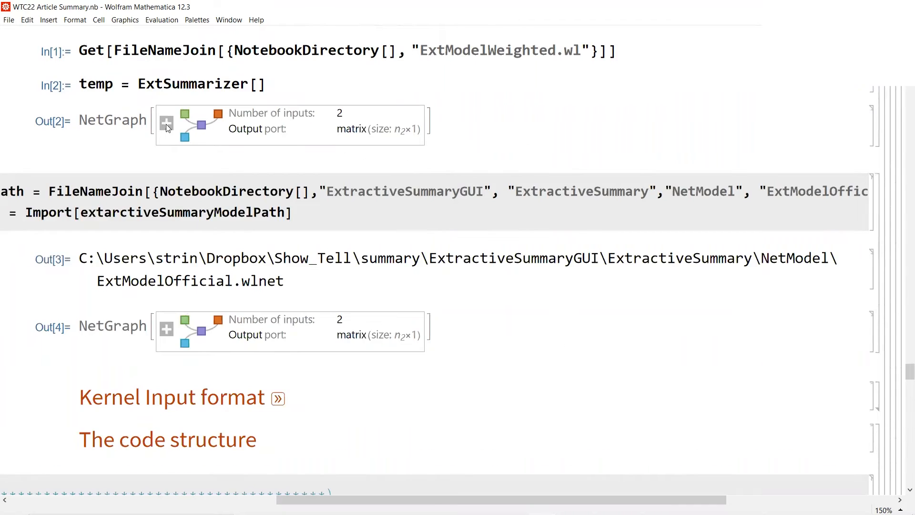
- Expand the Out[2] NetGraph to show Bert feeding Extract and ExtTransformerEncoder with its ports
{"action": "left_click", "coordinate": [166, 123]}
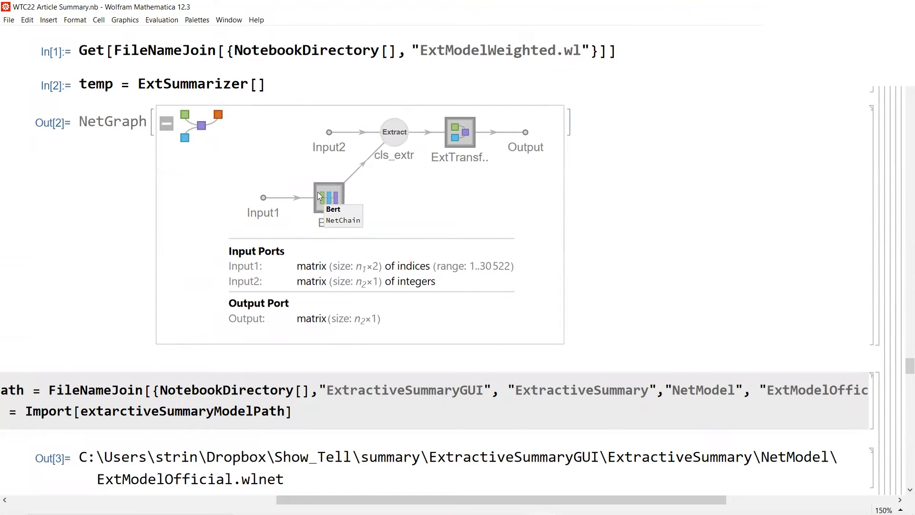
{"action": "mouse_move", "coordinate": [281, 201]}
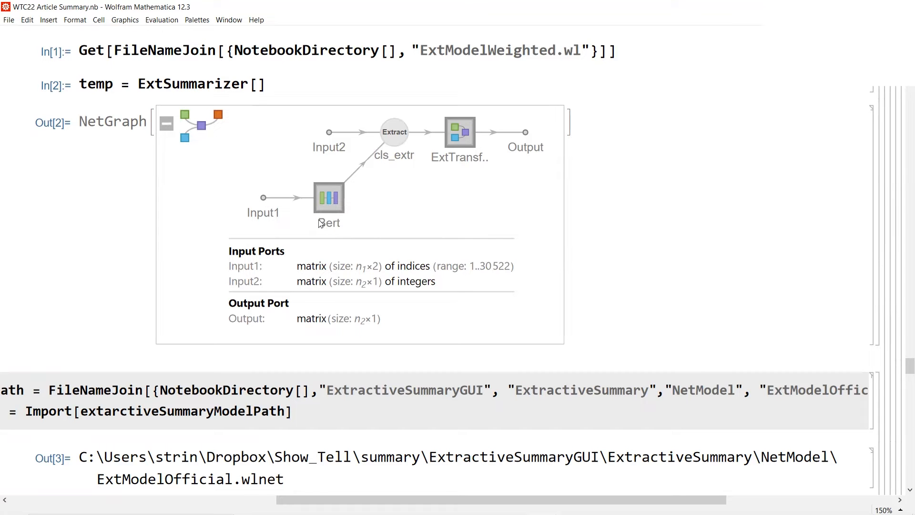
{"action": "mouse_move", "coordinate": [329, 198]}
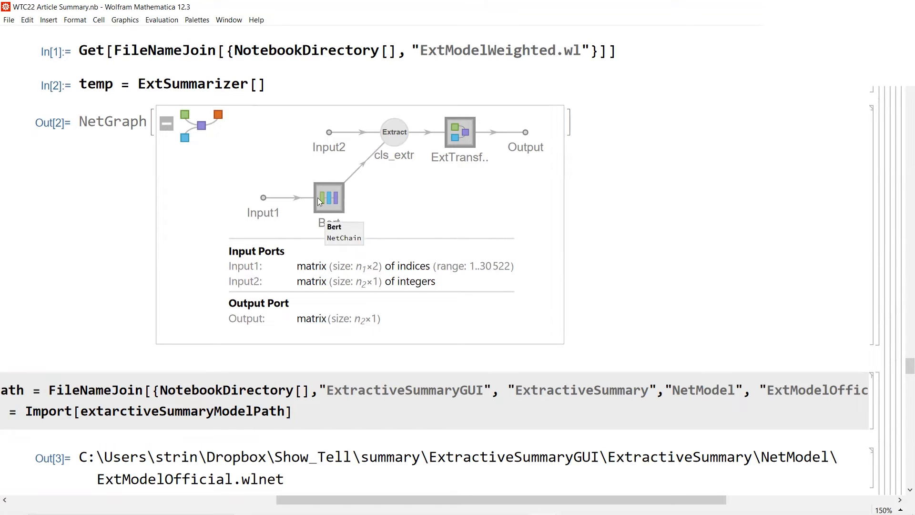
{"action": "mouse_move", "coordinate": [338, 199]}
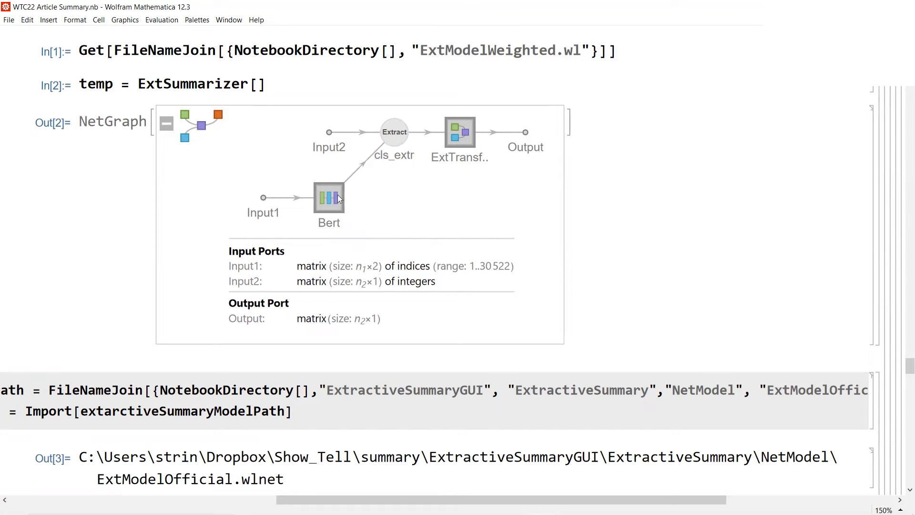
{"action": "mouse_move", "coordinate": [349, 181]}
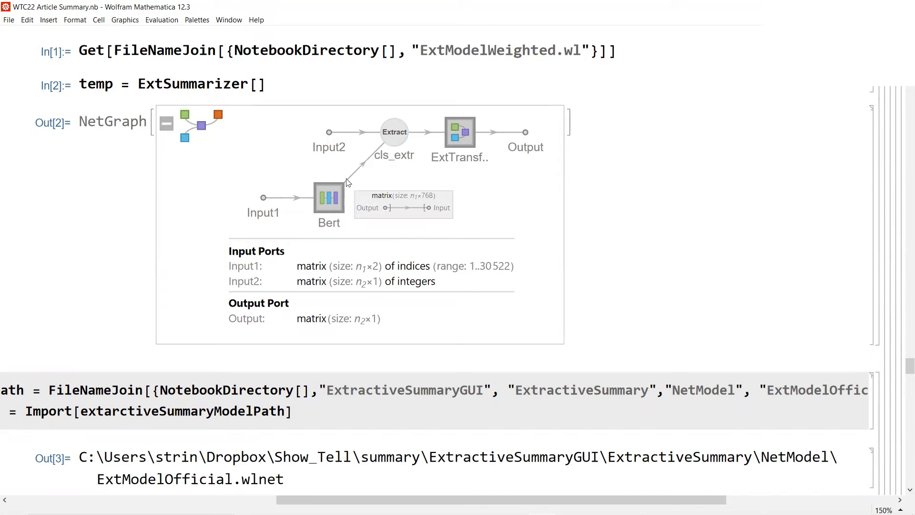
{"action": "mouse_move", "coordinate": [327, 132]}
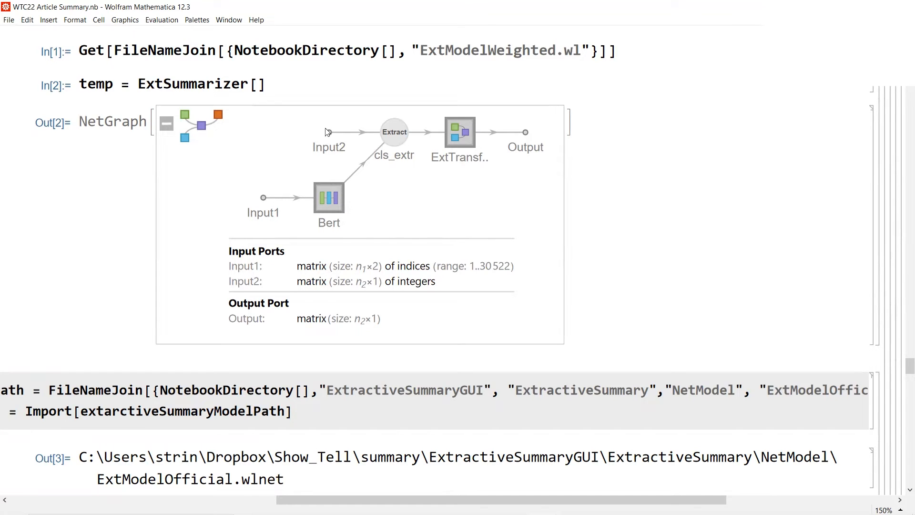
{"action": "mouse_move", "coordinate": [369, 132]}
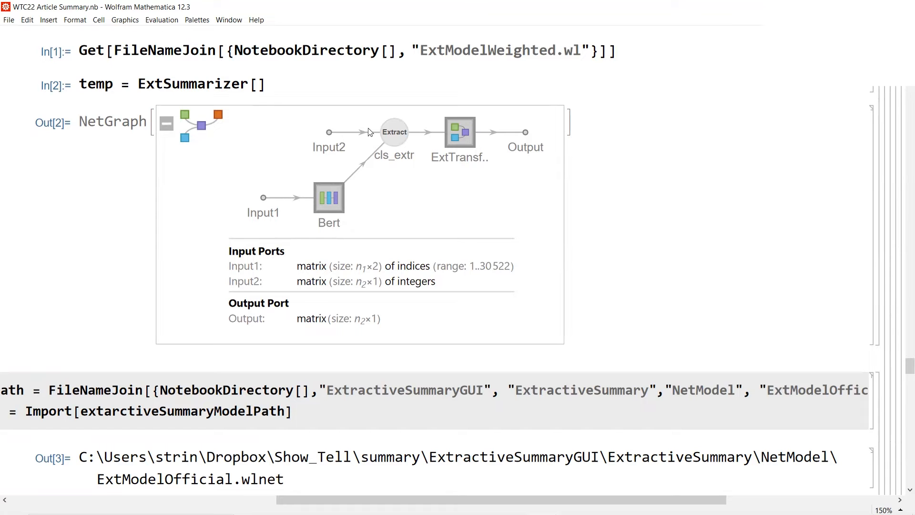
{"action": "mouse_move", "coordinate": [383, 162]}
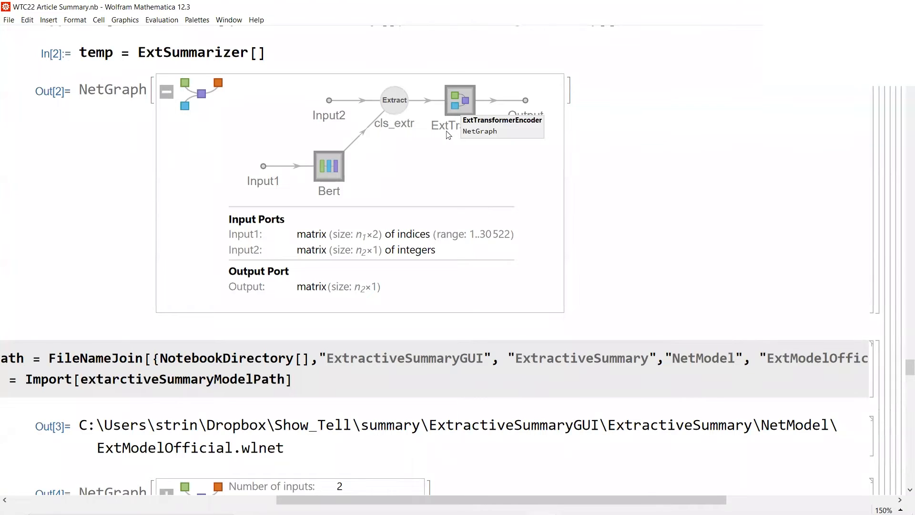
{"action": "left_click", "coordinate": [460, 101]}
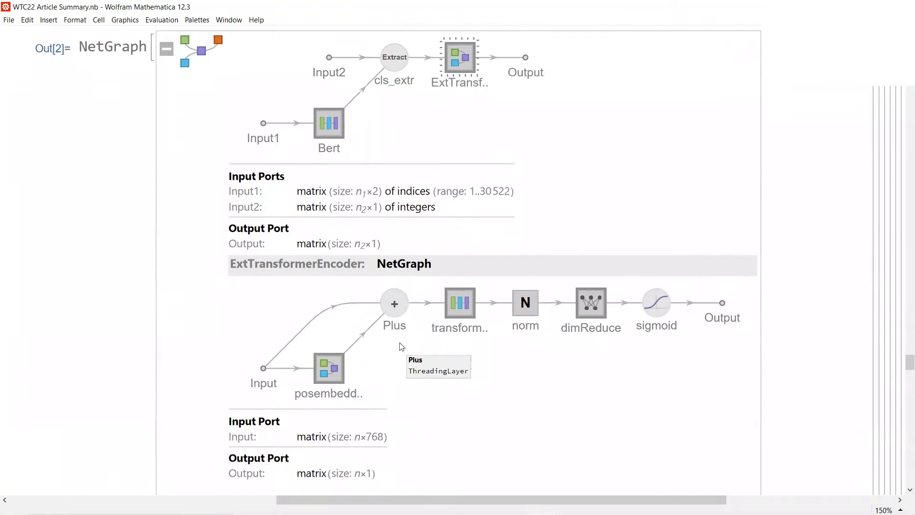
{"action": "mouse_move", "coordinate": [329, 123]}
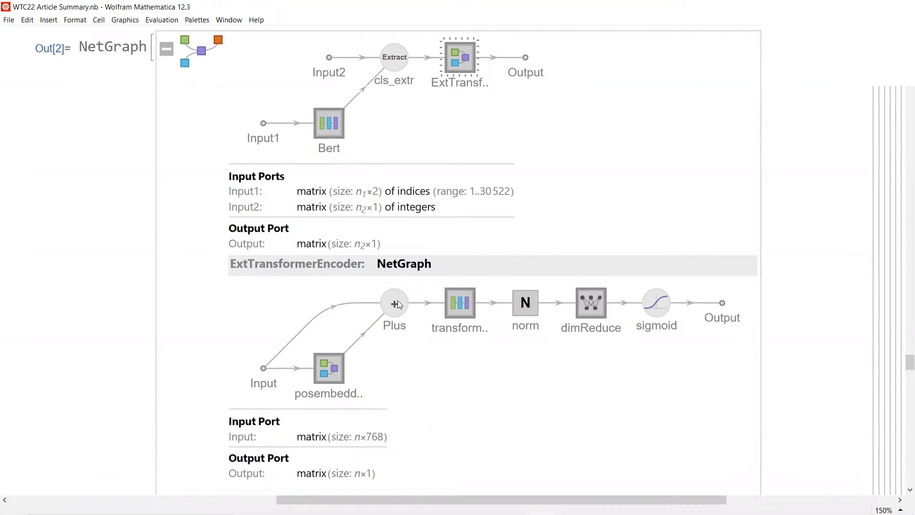
{"action": "mouse_move", "coordinate": [328, 371]}
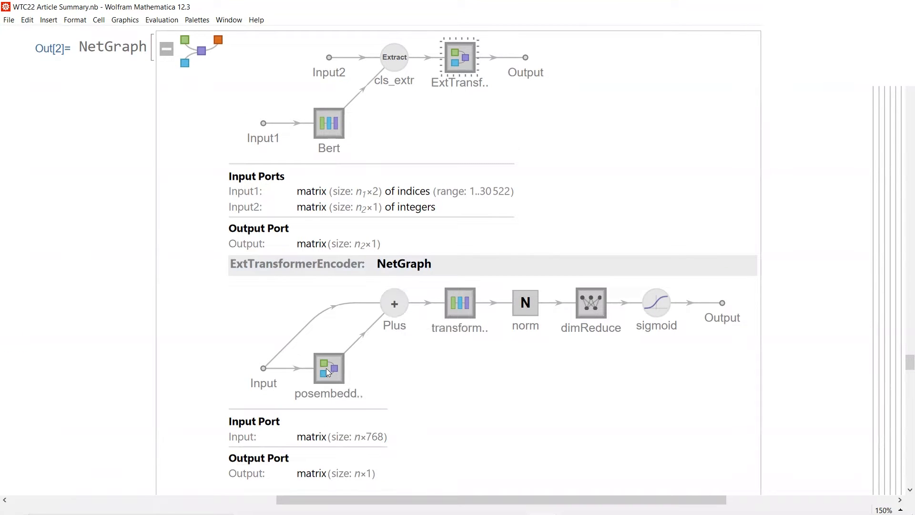
{"action": "mouse_move", "coordinate": [345, 366]}
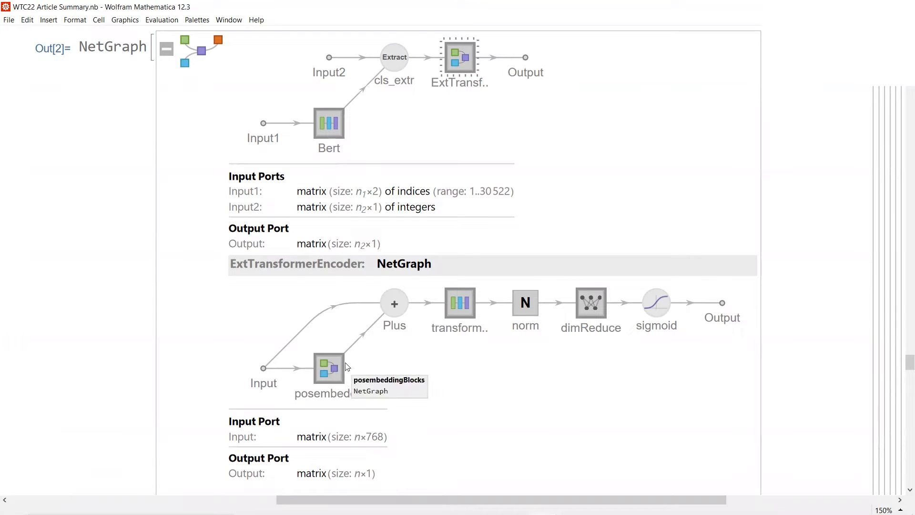
{"action": "mouse_move", "coordinate": [391, 303]}
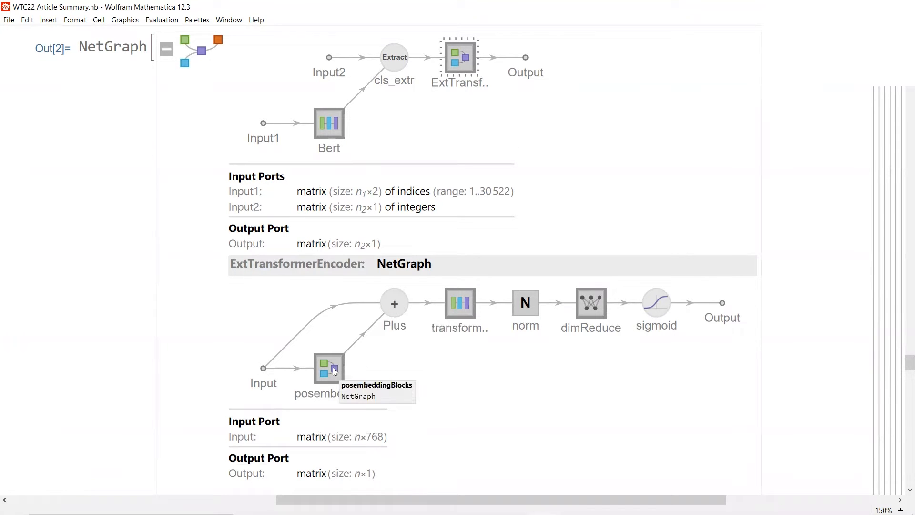
{"action": "mouse_move", "coordinate": [460, 299]}
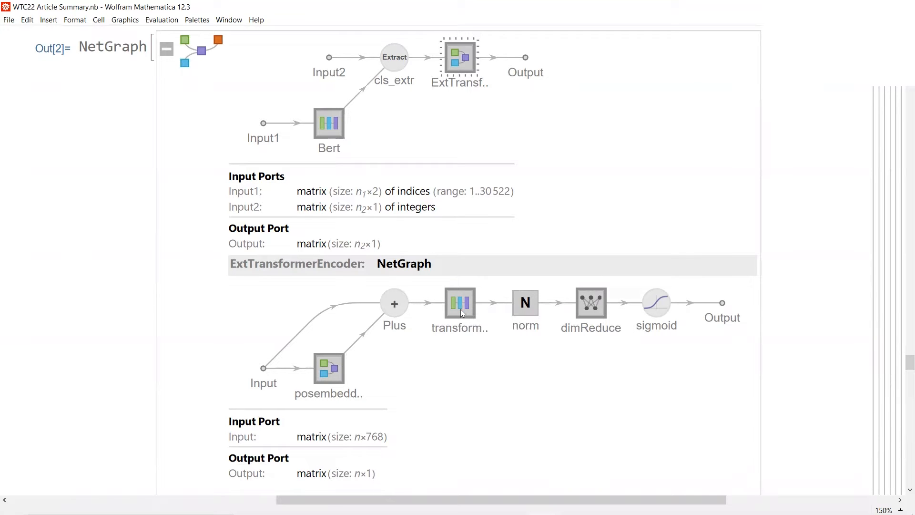
{"action": "scroll", "scroll_direction": "down", "scroll_amount": 3}
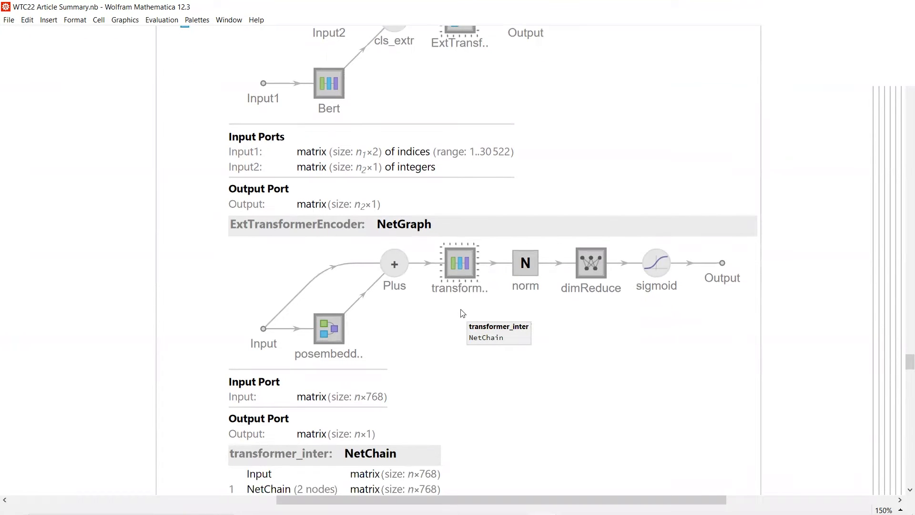
{"action": "mouse_move", "coordinate": [461, 266]}
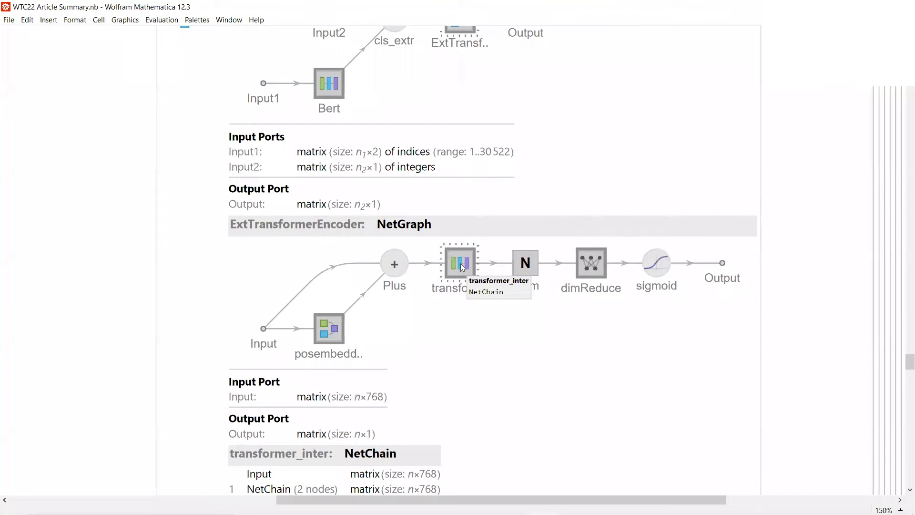
{"action": "scroll", "scroll_direction": "down", "scroll_amount": 3}
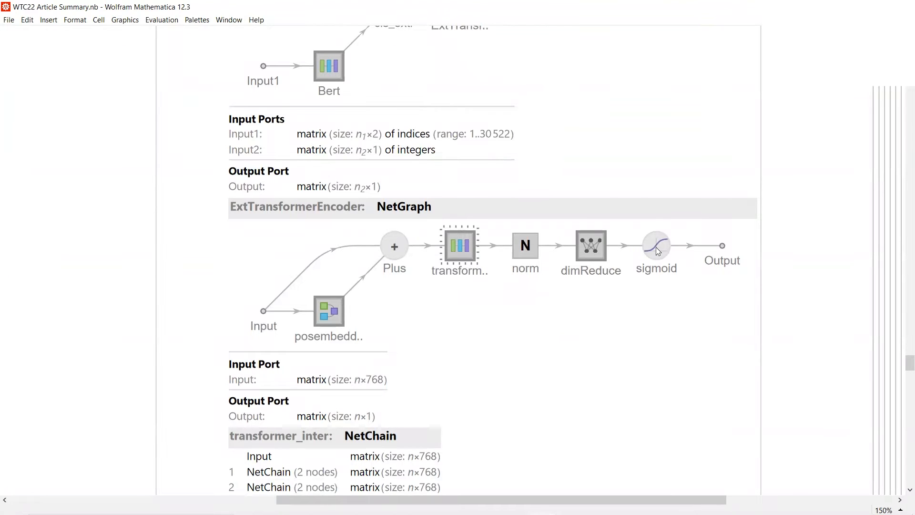
{"action": "mouse_move", "coordinate": [656, 245]}
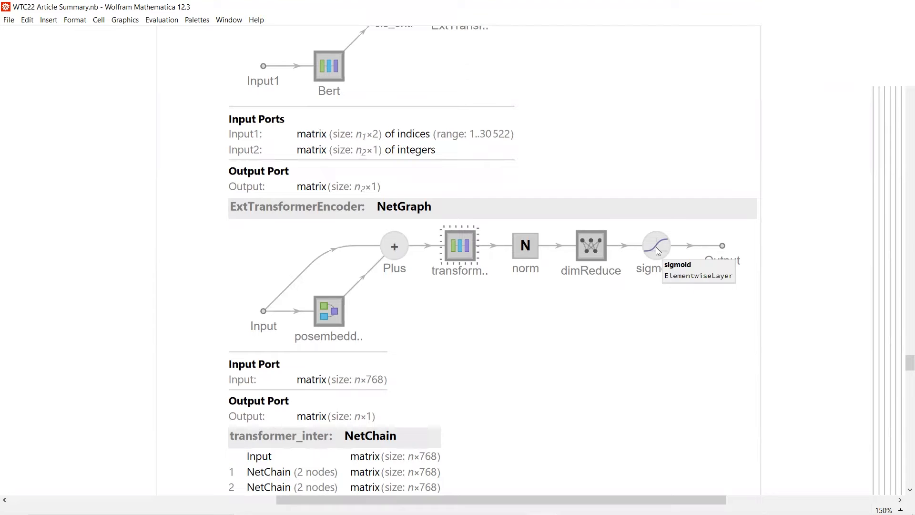
{"action": "scroll", "scroll_direction": "down", "scroll_amount": 3}
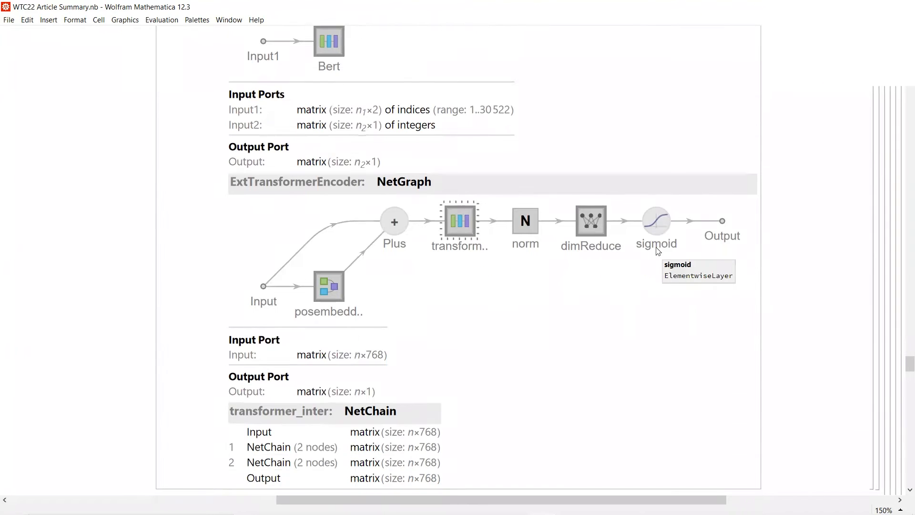
{"action": "scroll", "scroll_direction": "down", "scroll_amount": 3}
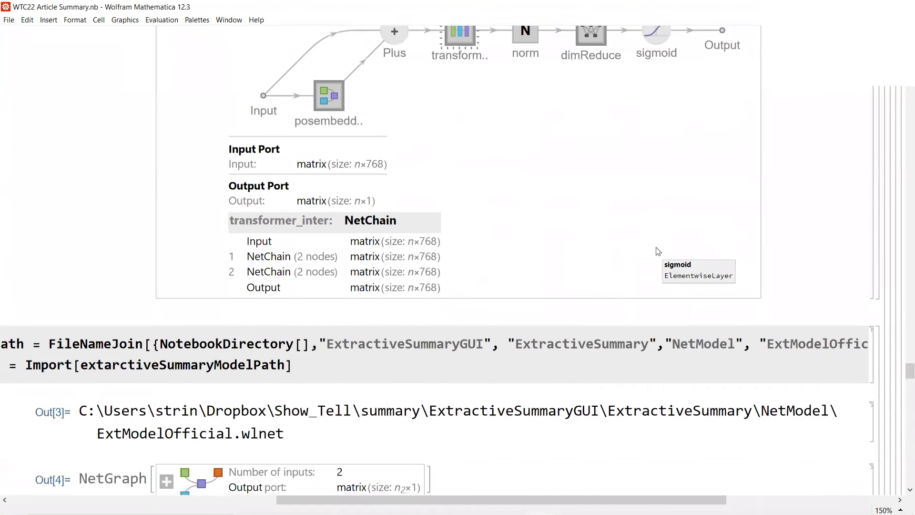
{"action": "scroll", "scroll_direction": "down", "scroll_amount": 3}
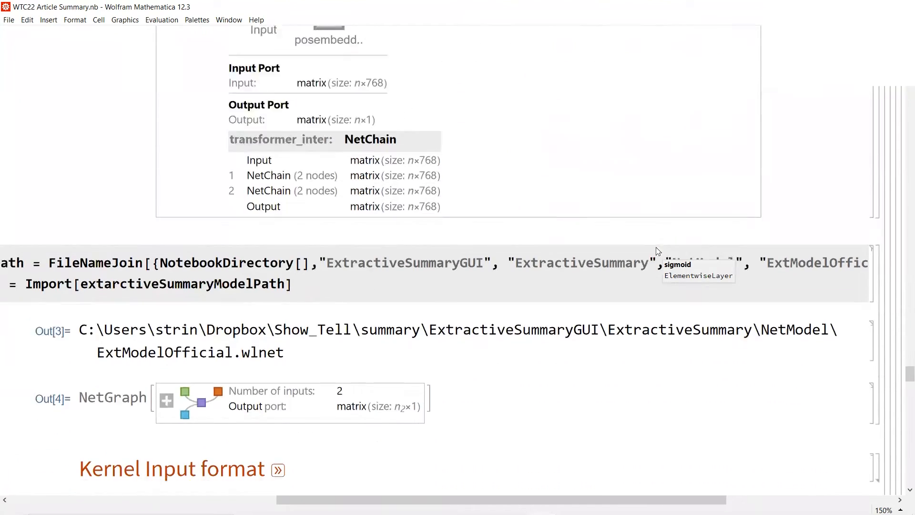
{"action": "scroll", "scroll_direction": "down", "scroll_amount": 3}
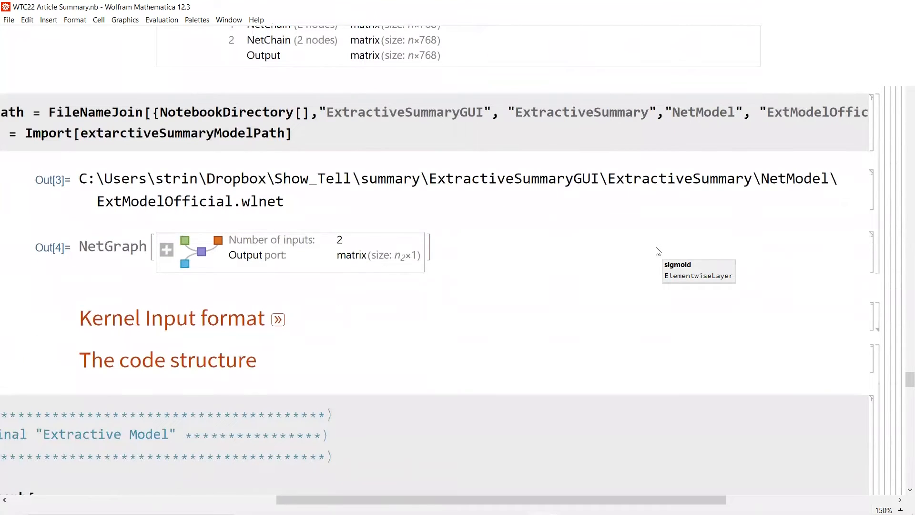
{"action": "scroll", "scroll_direction": "down", "scroll_amount": 3}
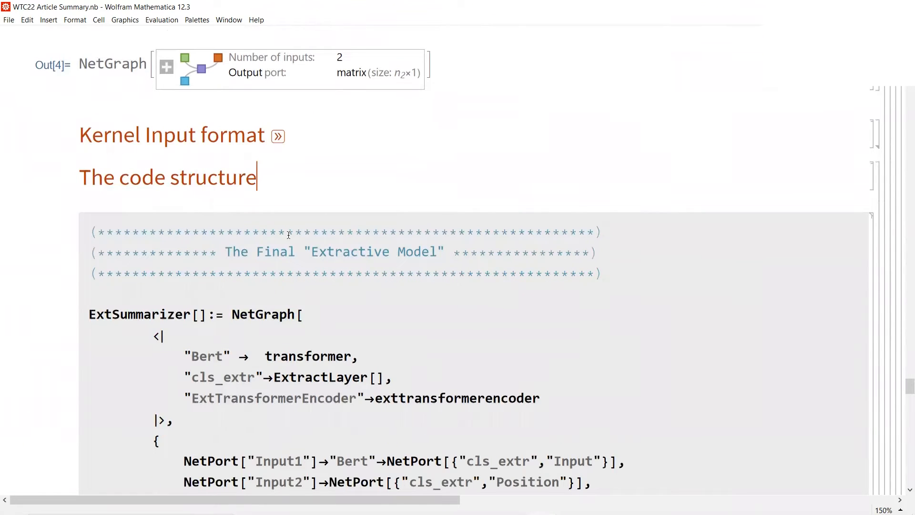
{"action": "scroll", "scroll_direction": "down", "scroll_amount": 3}
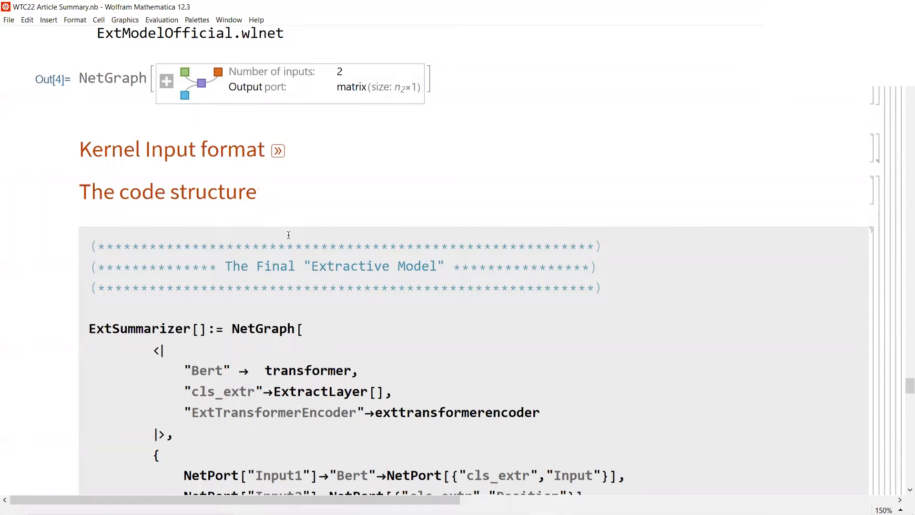
{"action": "left_click", "coordinate": [255, 192]}
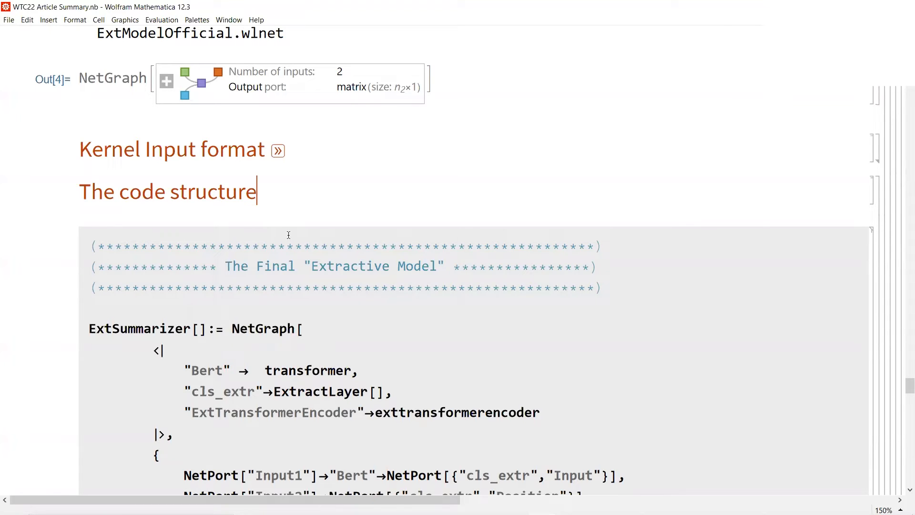
{"action": "scroll", "scroll_direction": "down", "scroll_amount": 3}
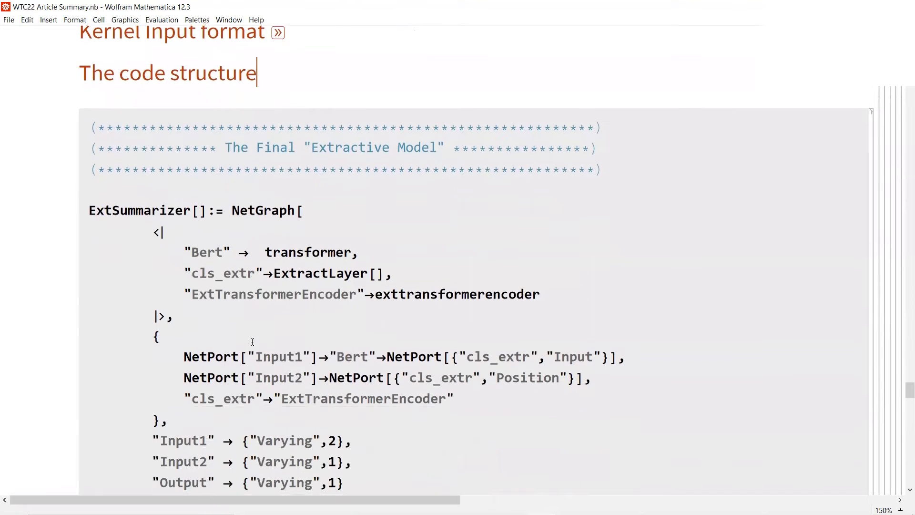
{"action": "scroll", "scroll_direction": "down", "scroll_amount": 3}
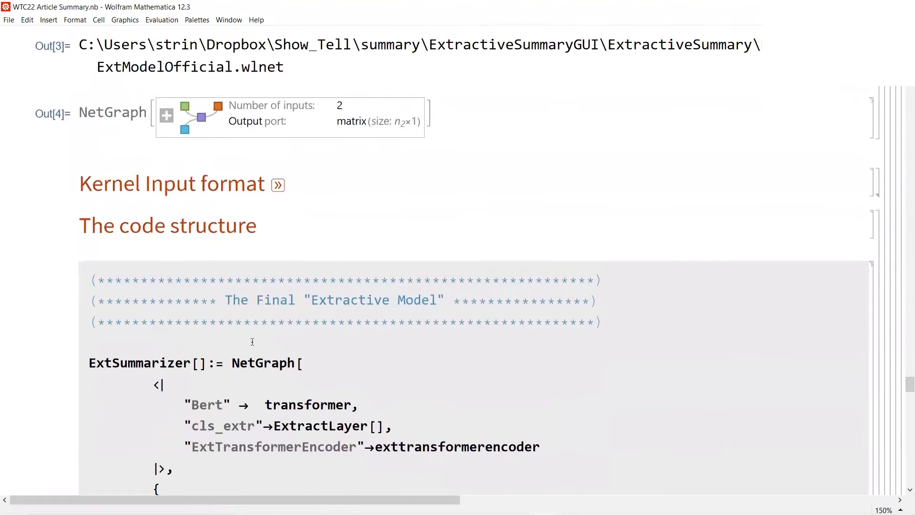
{"action": "scroll", "scroll_direction": "up", "scroll_amount": 3}
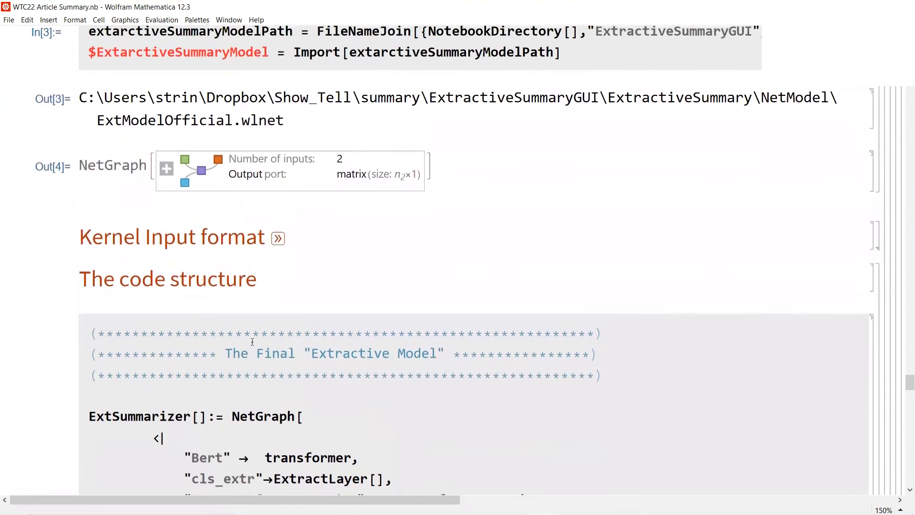
- Collapse the BERT setup code group and scroll on to the weight-import part
{"action": "left_click", "coordinate": [256, 279]}
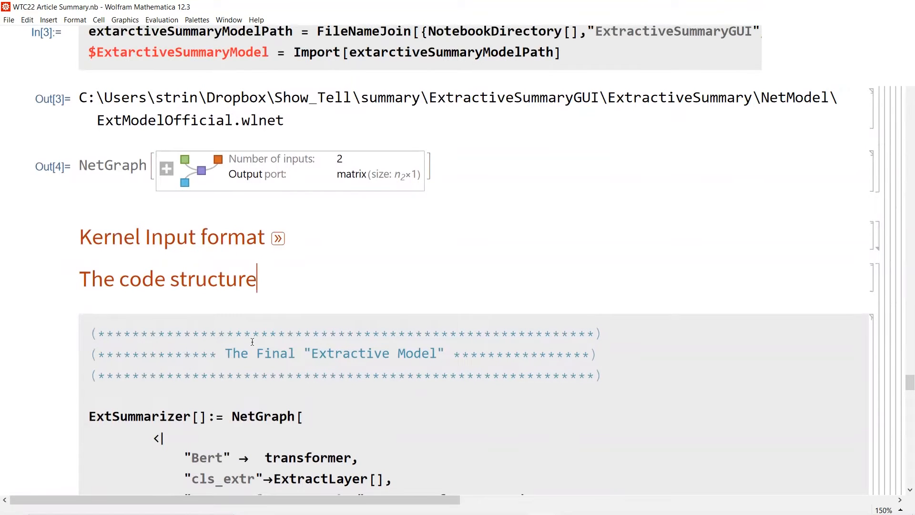
{"action": "scroll", "scroll_direction": "down", "scroll_amount": 3}
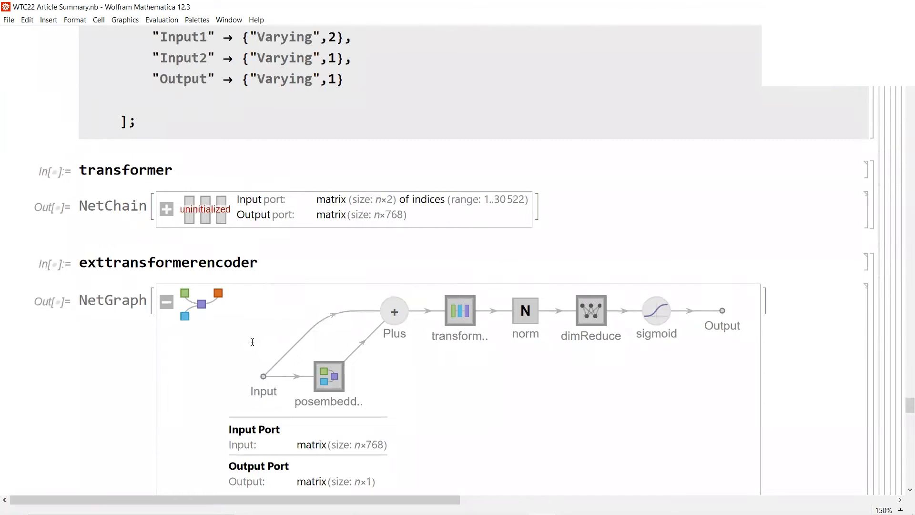
{"action": "scroll", "scroll_direction": "down", "scroll_amount": 3}
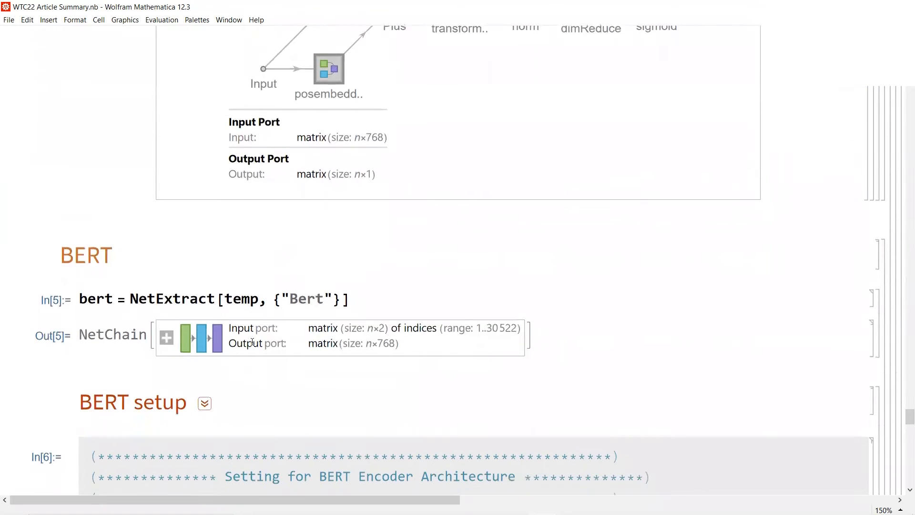
{"action": "scroll", "scroll_direction": "down", "scroll_amount": 3}
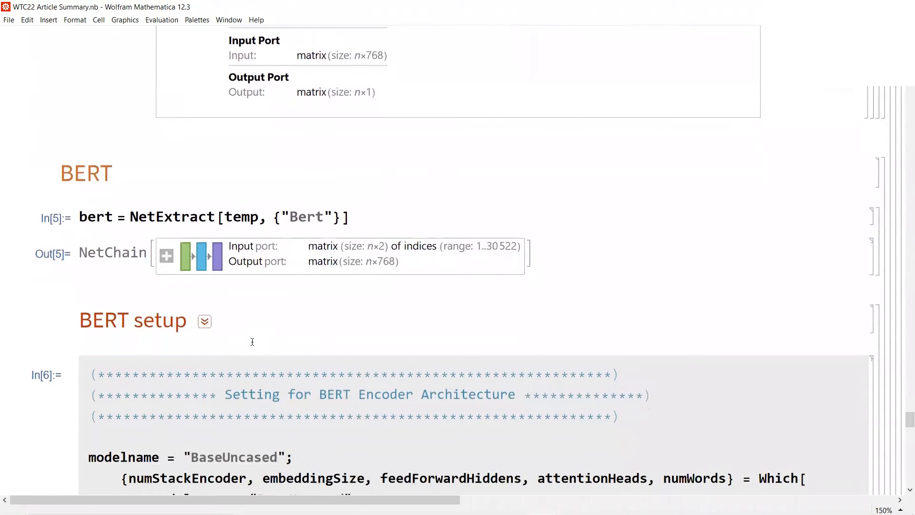
{"action": "mouse_move", "coordinate": [204, 321]}
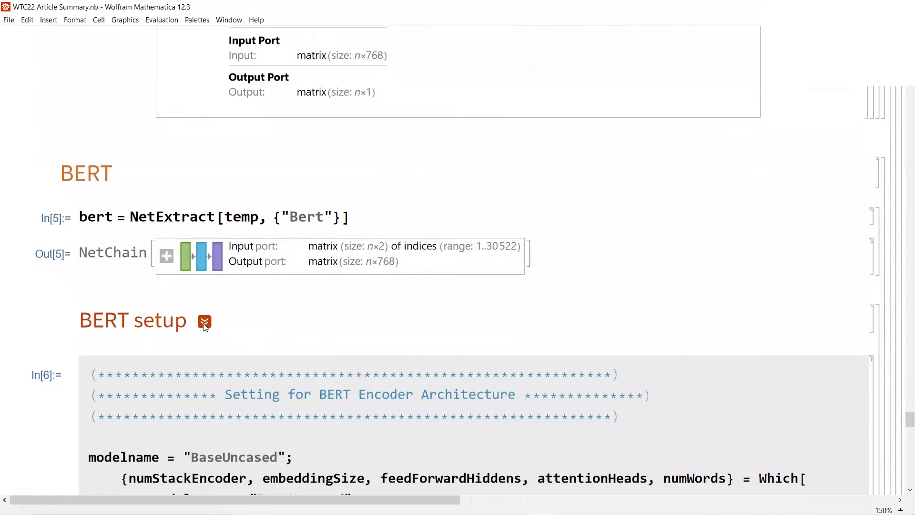
{"action": "left_click", "coordinate": [205, 321]}
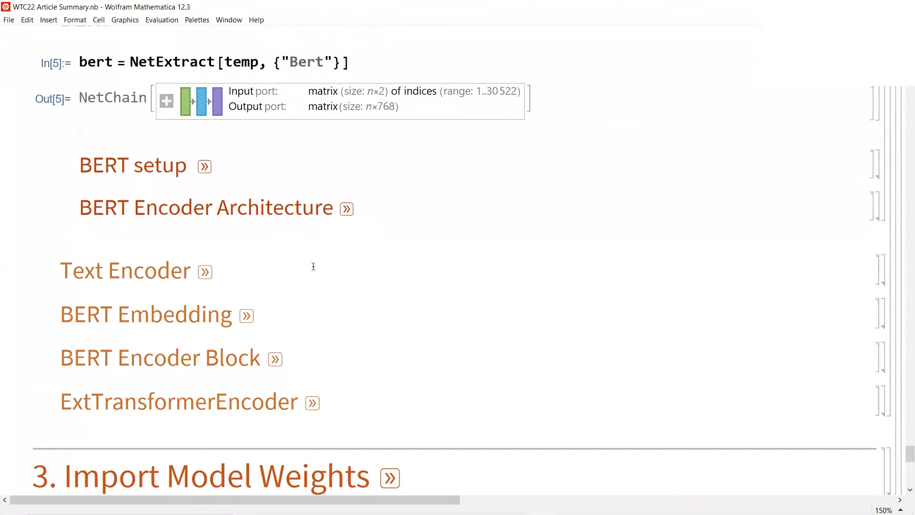
{"action": "scroll", "scroll_direction": "down", "scroll_amount": 3}
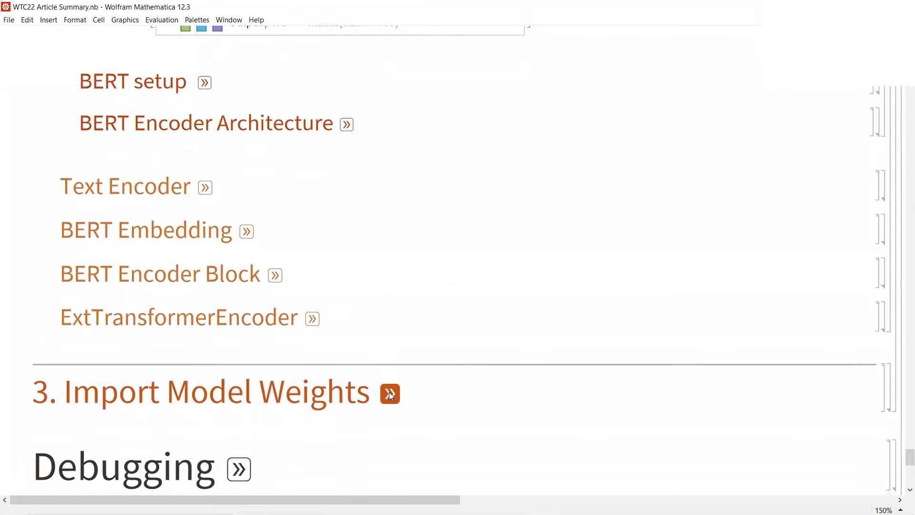
{"action": "scroll", "scroll_direction": "down", "scroll_amount": 3}
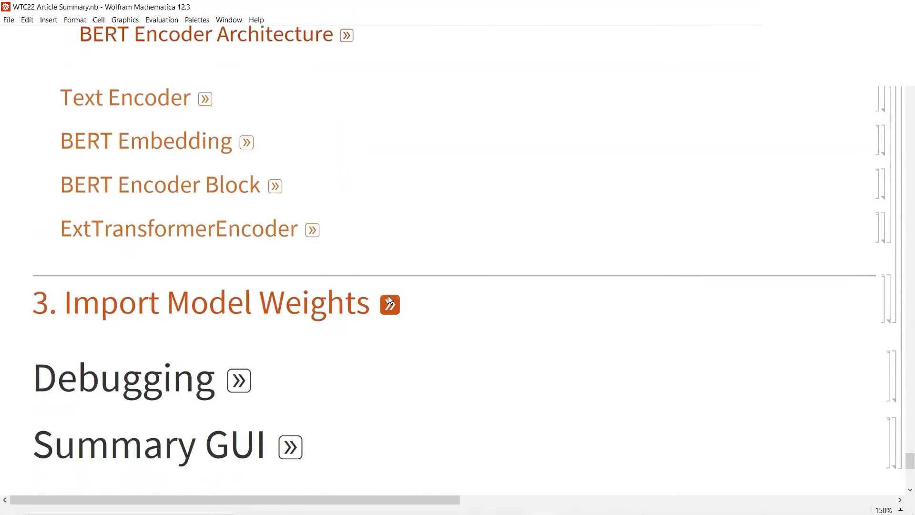
- Expand '3. Import Model Weights', briefly show the HDF5 import code with extweights.hdf5, then hide it
{"action": "left_click", "coordinate": [389, 303]}
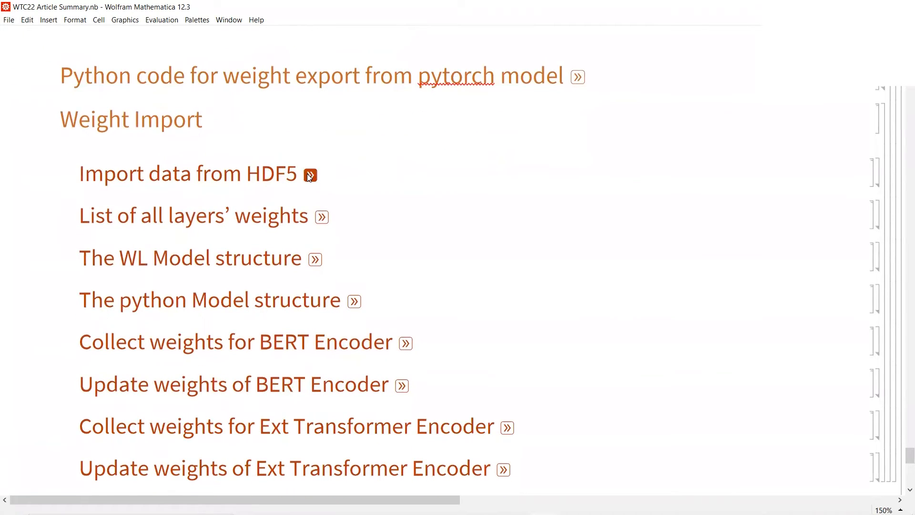
{"action": "left_click", "coordinate": [309, 174]}
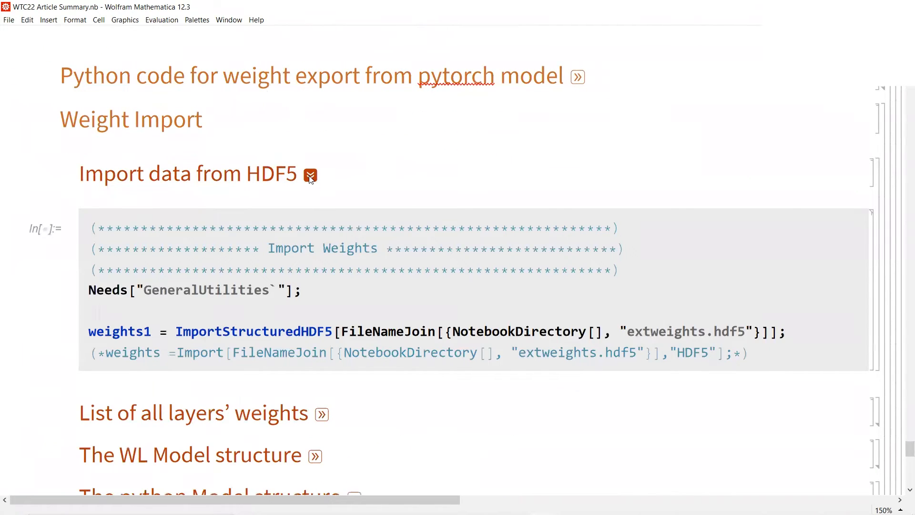
{"action": "left_click", "coordinate": [310, 175]}
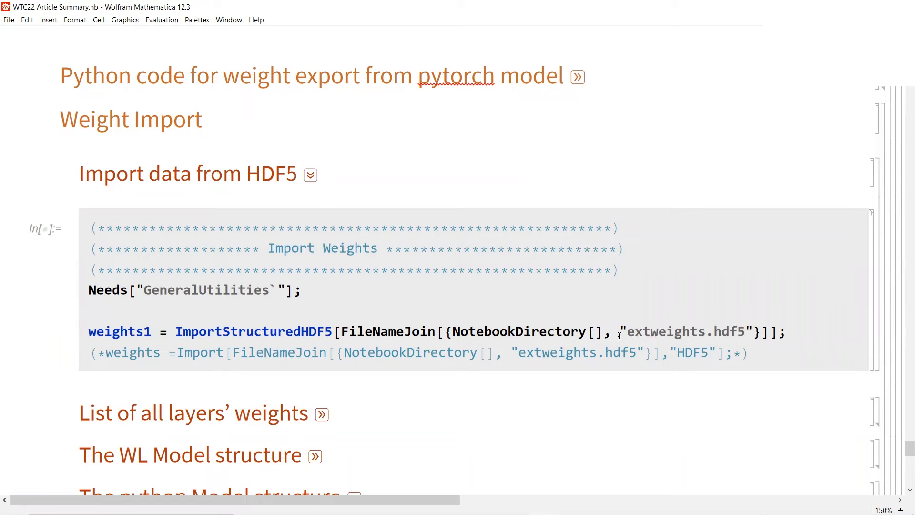
{"action": "double_click", "coordinate": [685, 331]}
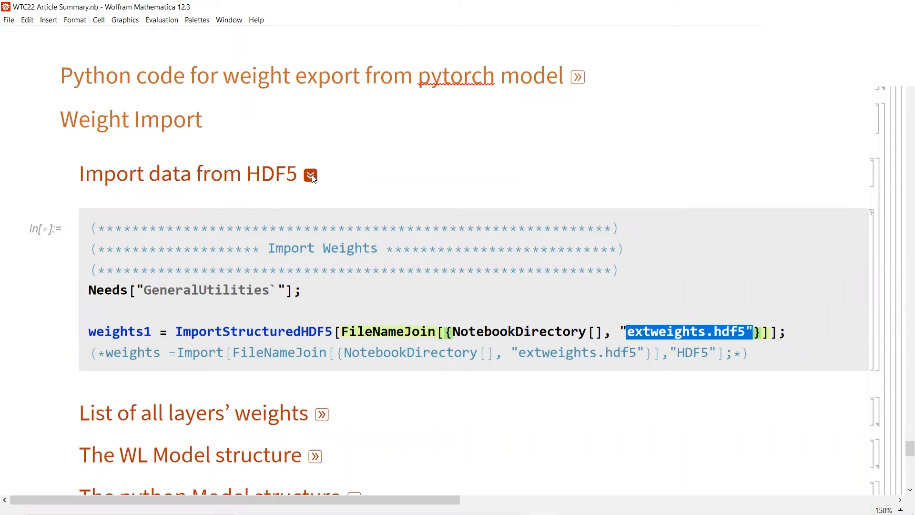
{"action": "left_click", "coordinate": [311, 176]}
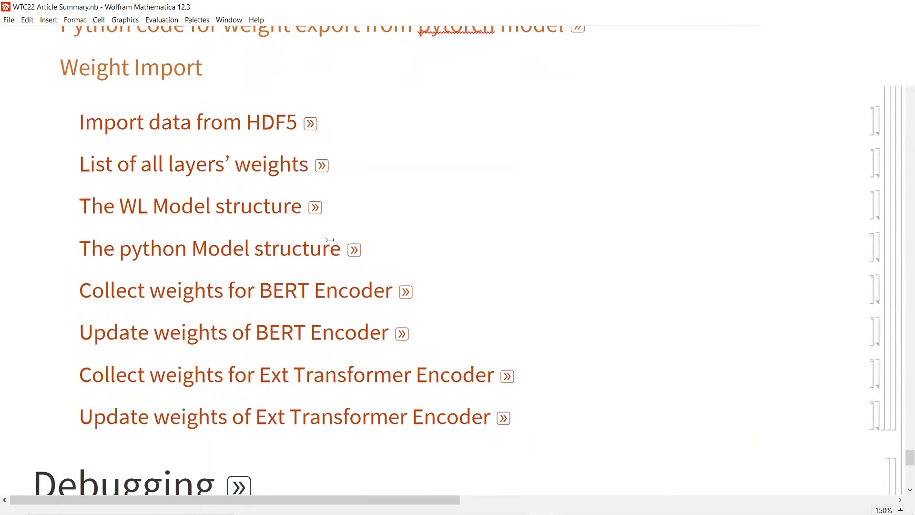
- Briefly show and hide the list of all layers' weights
{"action": "left_click", "coordinate": [322, 165]}
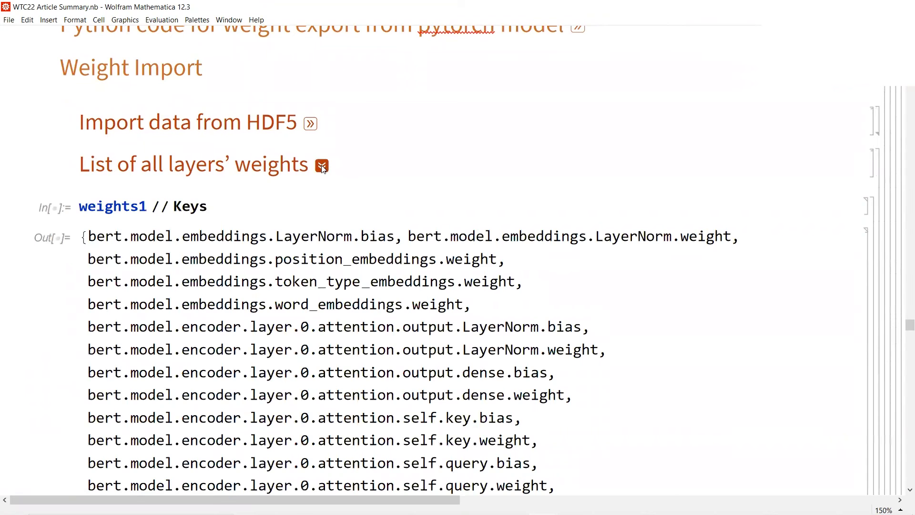
{"action": "scroll", "scroll_direction": "down", "scroll_amount": 3}
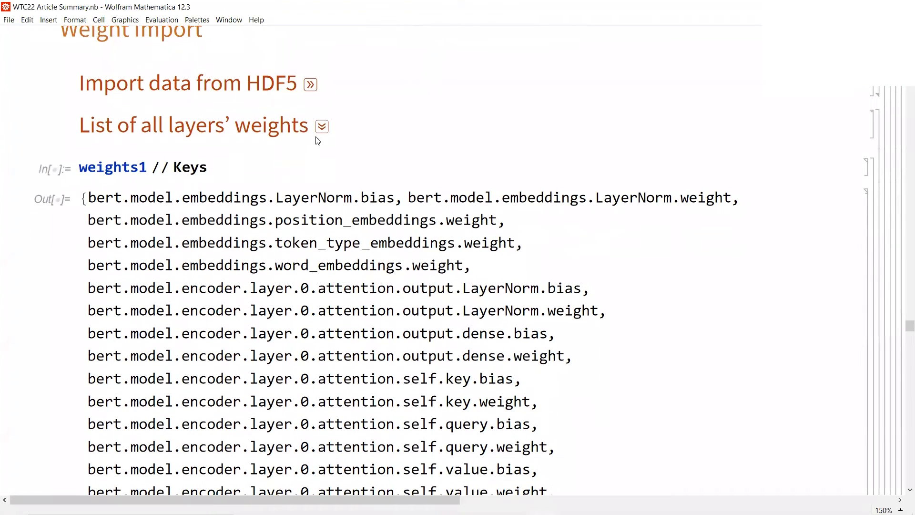
{"action": "left_click", "coordinate": [321, 126]}
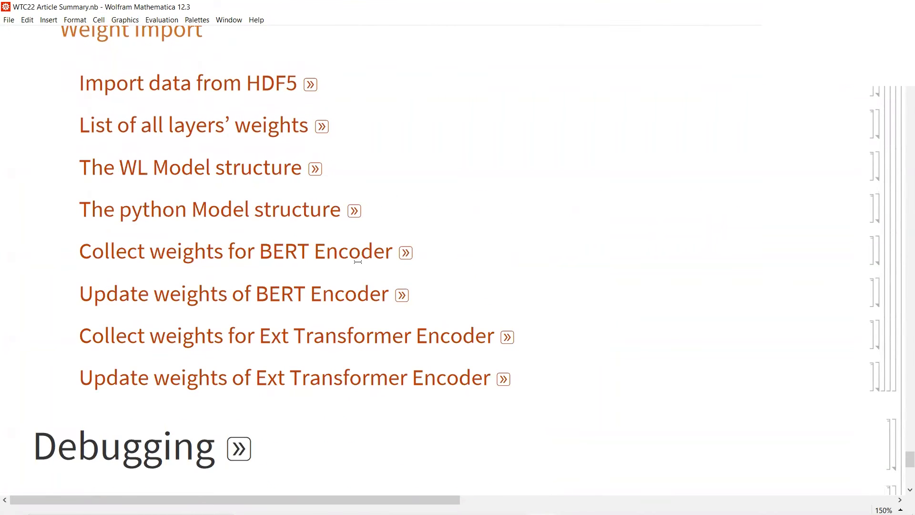
{"action": "scroll", "scroll_direction": "down", "scroll_amount": 3}
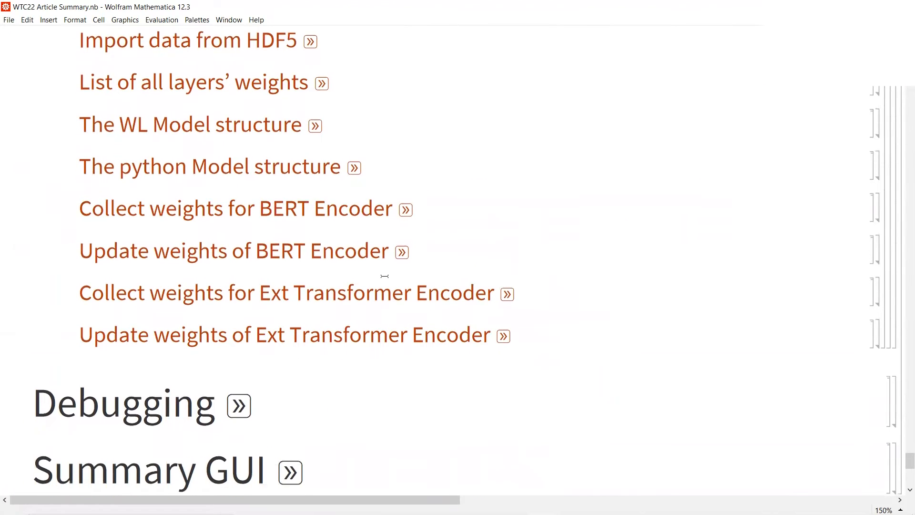
- Show the Update weights of BERT Encoder code building the stacked encoder, then collapse it
{"action": "left_click", "coordinate": [402, 251]}
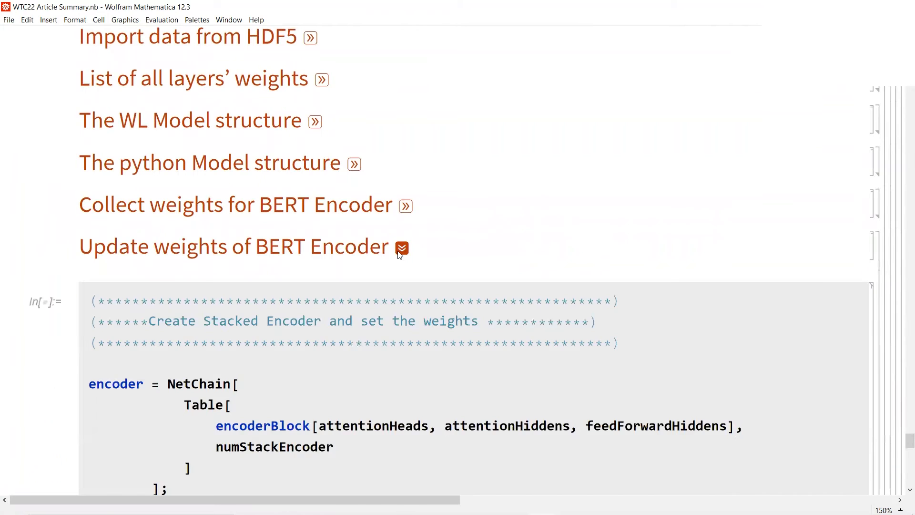
{"action": "scroll", "scroll_direction": "down", "scroll_amount": 3}
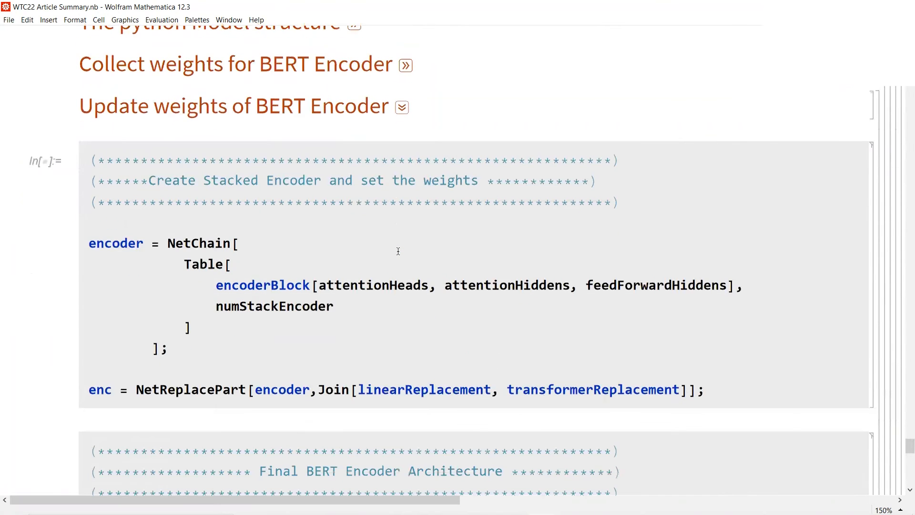
{"action": "scroll", "scroll_direction": "down", "scroll_amount": 3}
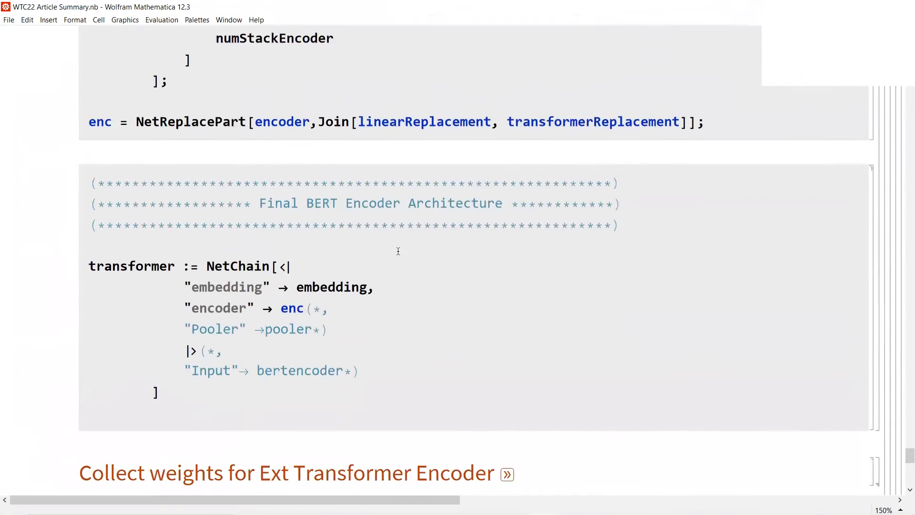
{"action": "scroll", "scroll_direction": "down", "scroll_amount": 3}
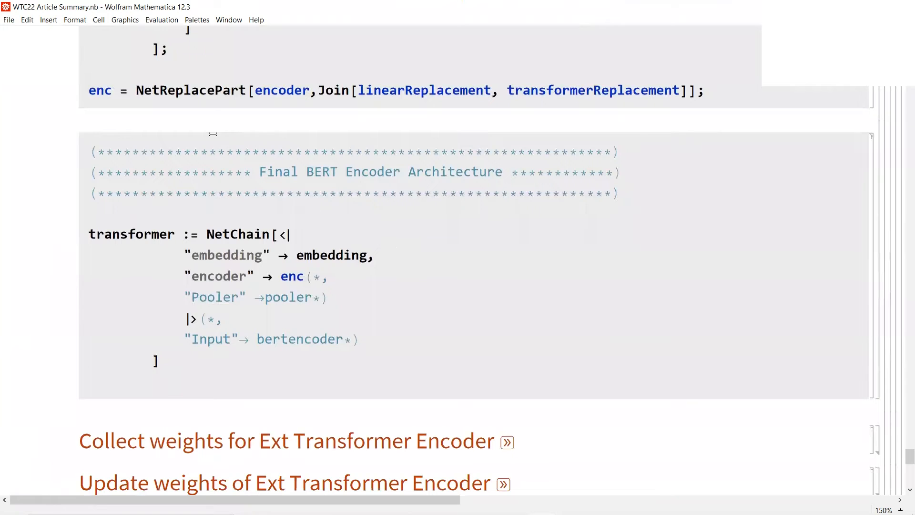
{"action": "mouse_move", "coordinate": [363, 127]}
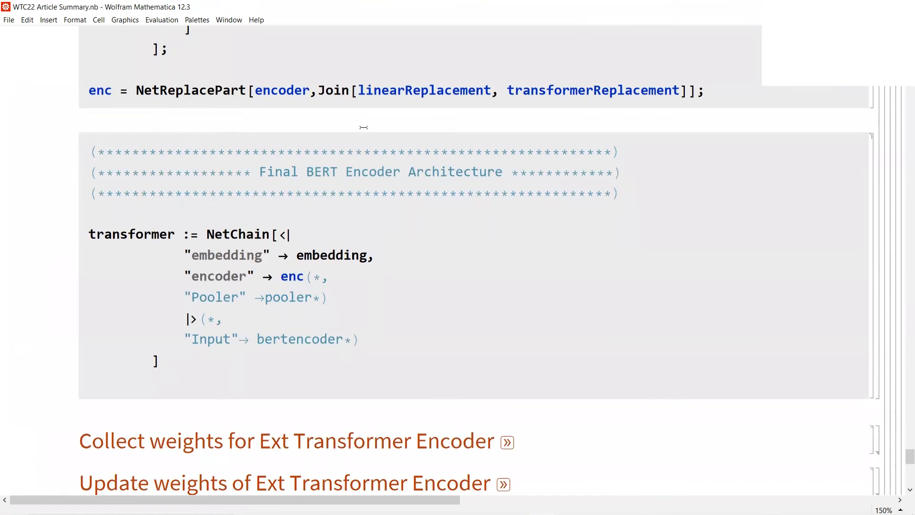
{"action": "left_click", "coordinate": [401, 105]}
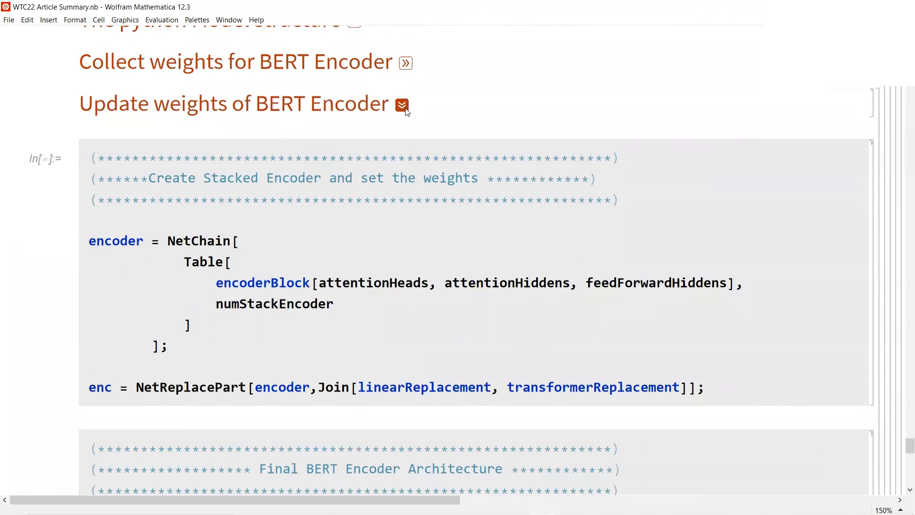
{"action": "left_click", "coordinate": [401, 104]}
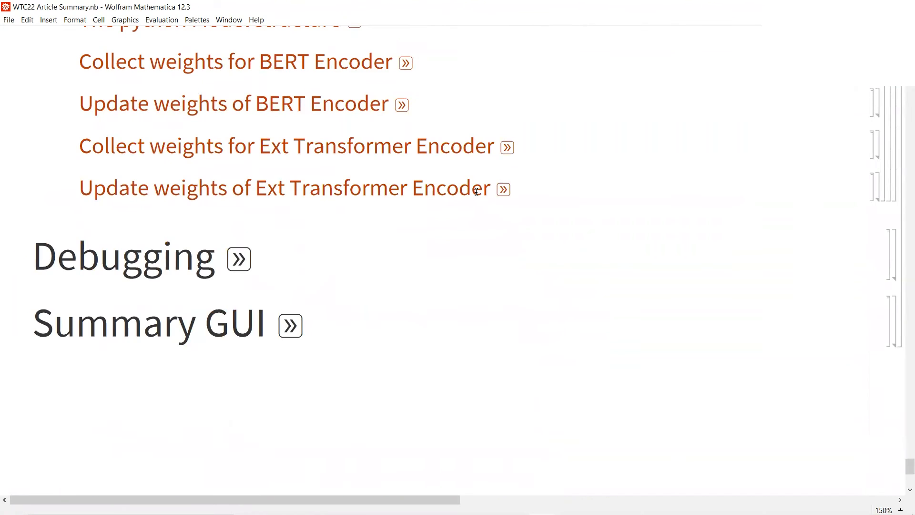
{"action": "left_click", "coordinate": [504, 189]}
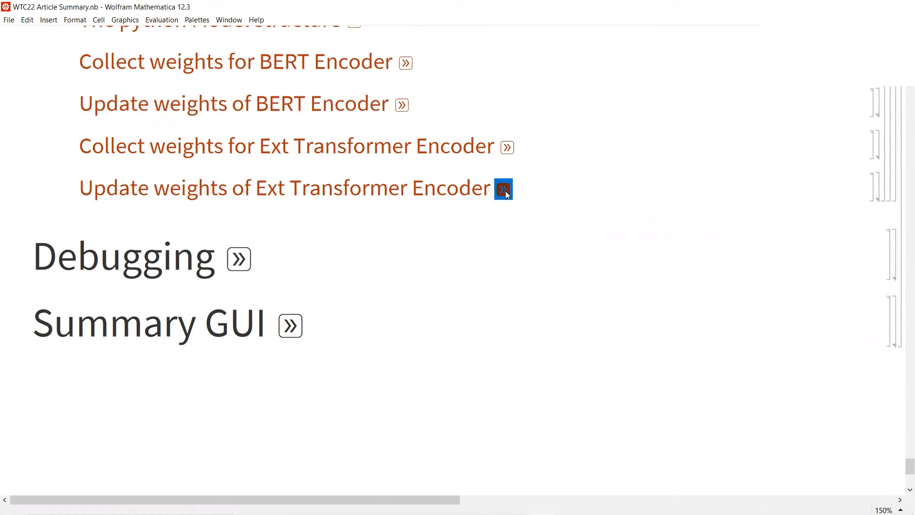
{"action": "left_click", "coordinate": [502, 188]}
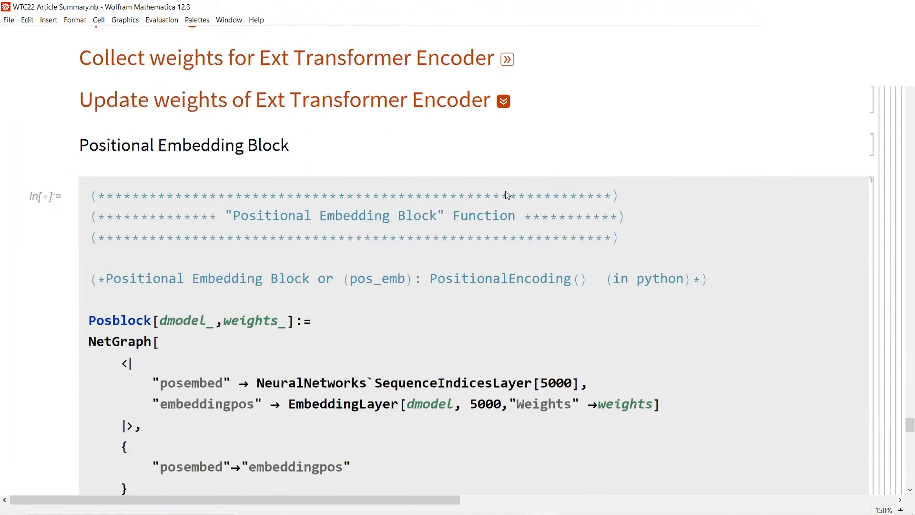
{"action": "scroll", "scroll_direction": "down", "scroll_amount": 3}
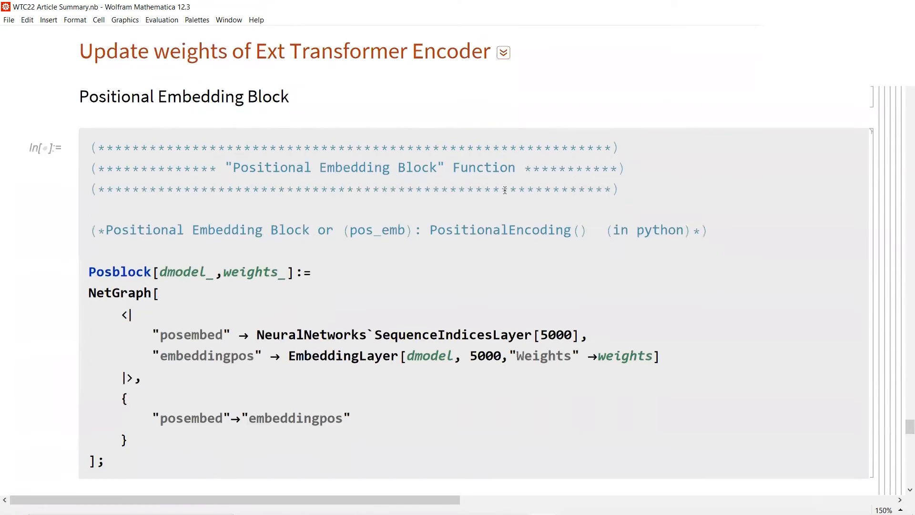
{"action": "scroll", "scroll_direction": "down", "scroll_amount": 3}
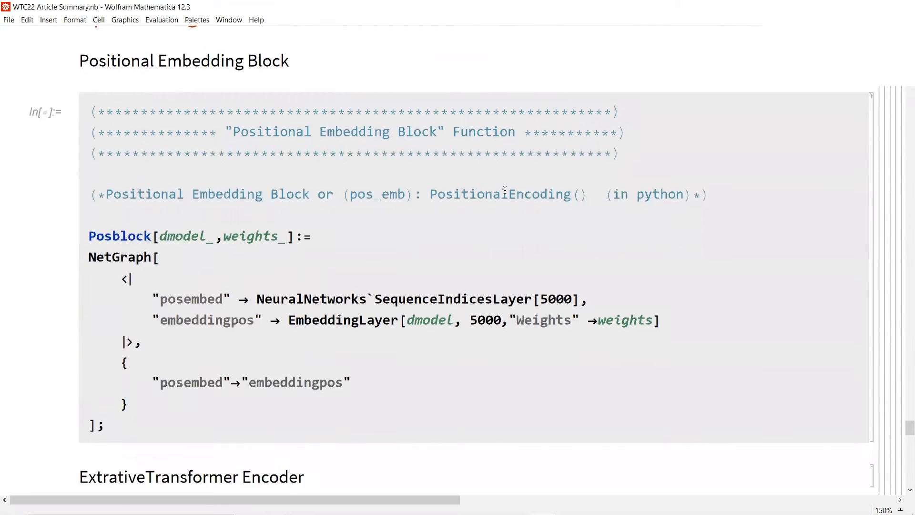
{"action": "scroll", "scroll_direction": "down", "scroll_amount": 3}
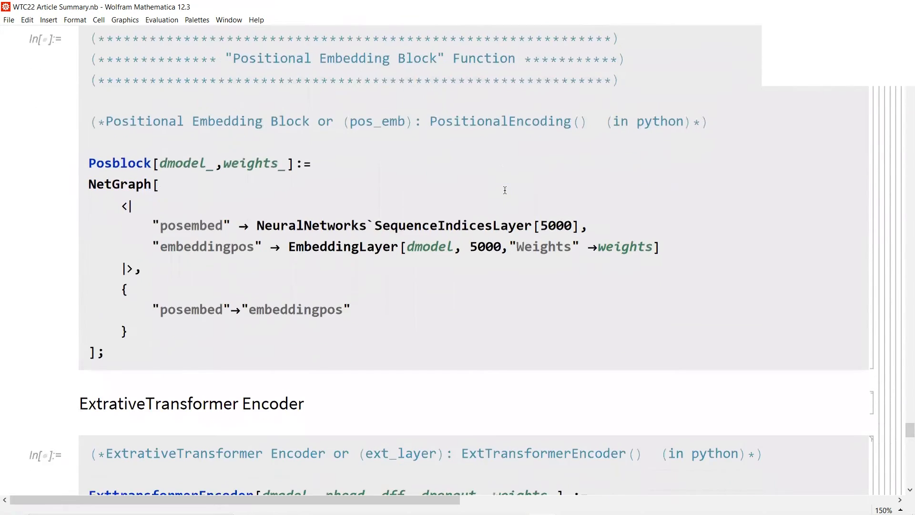
{"action": "scroll", "scroll_direction": "down", "scroll_amount": 3}
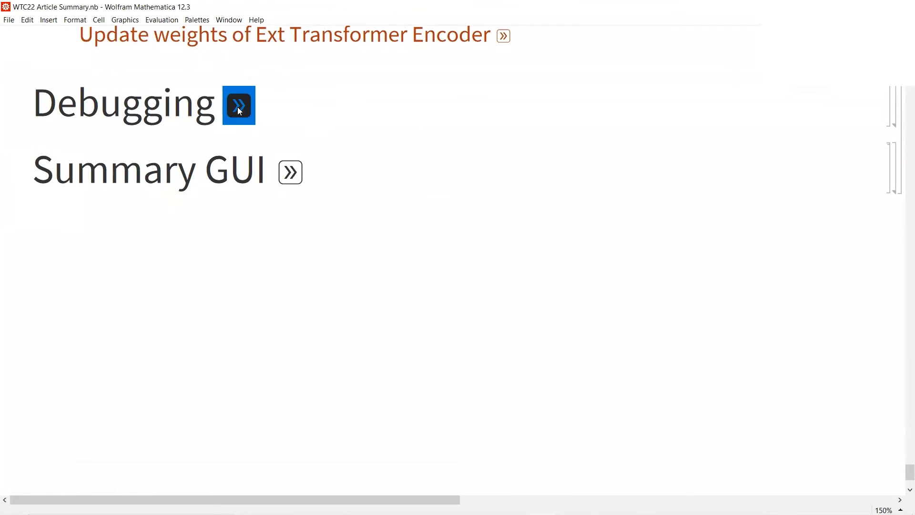
- Expand the Debugging section to reveal the five-point code-checking list
{"action": "left_click", "coordinate": [238, 106]}
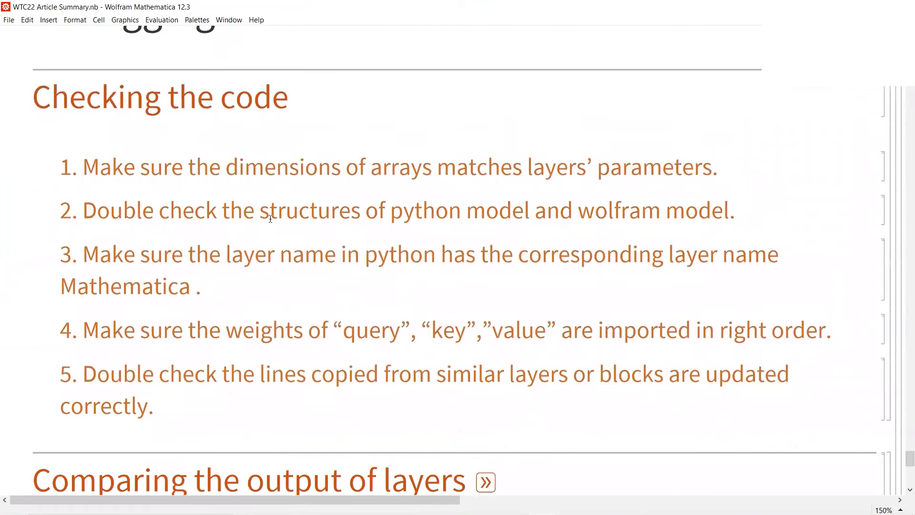
{"action": "scroll", "scroll_direction": "down", "scroll_amount": 3}
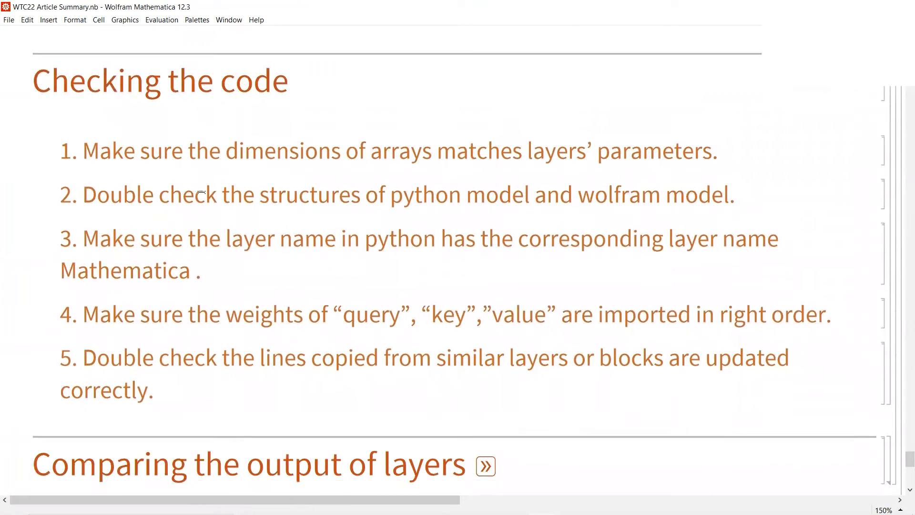
{"action": "scroll", "scroll_direction": "down", "scroll_amount": 3}
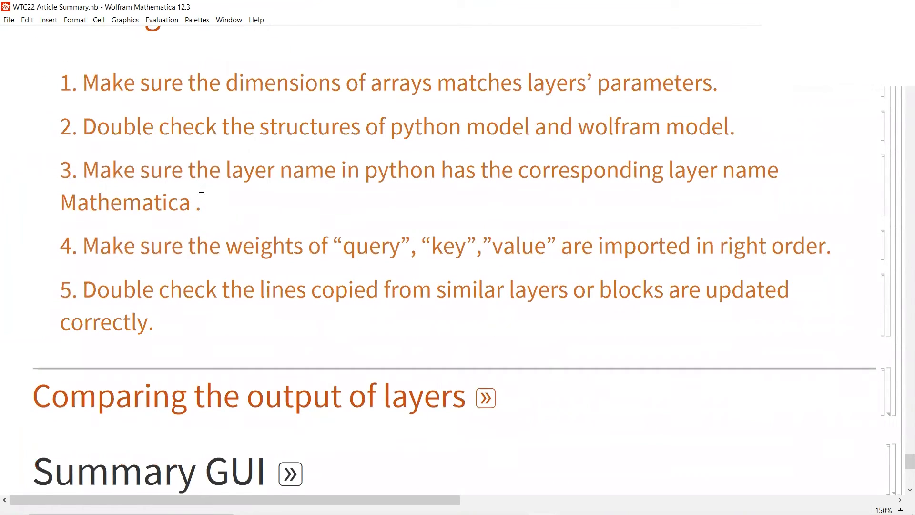
{"action": "scroll", "scroll_direction": "down", "scroll_amount": 3}
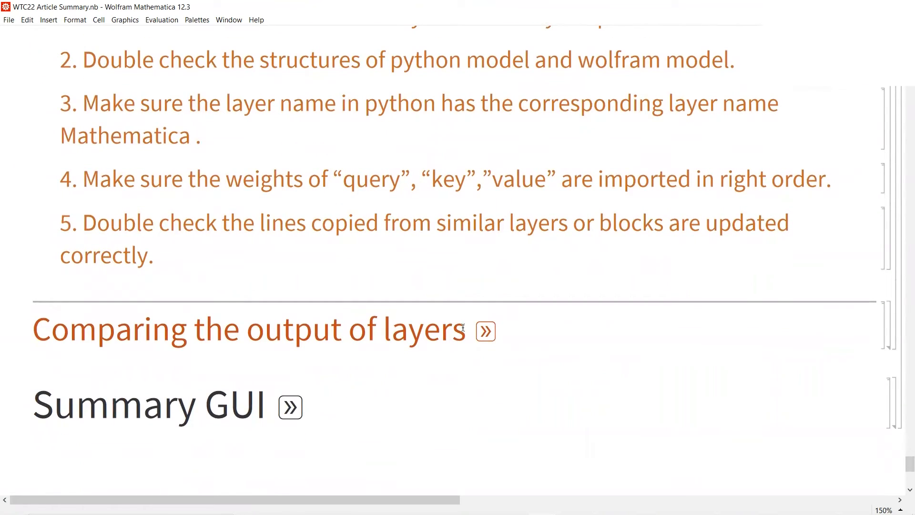
- Expand the Comparing the output of layers subsection with its three subsections
{"action": "left_click", "coordinate": [486, 331]}
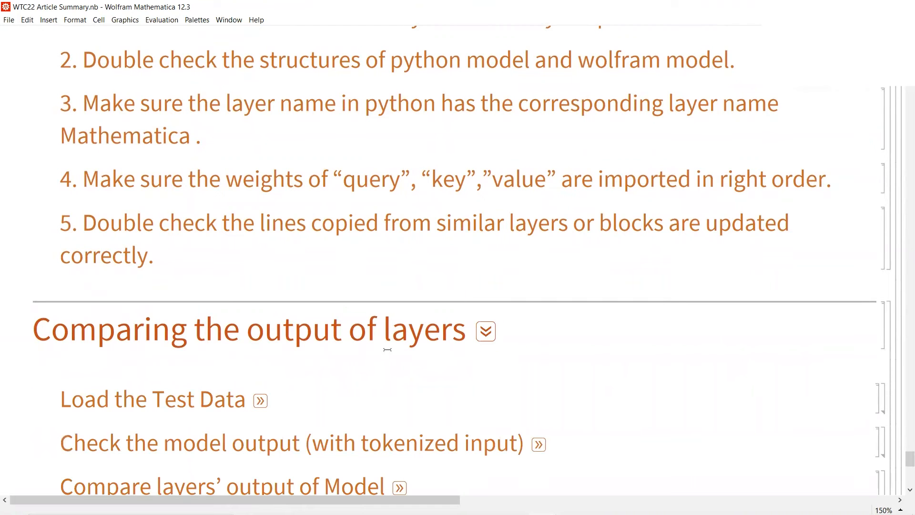
{"action": "scroll", "scroll_direction": "down", "scroll_amount": 3}
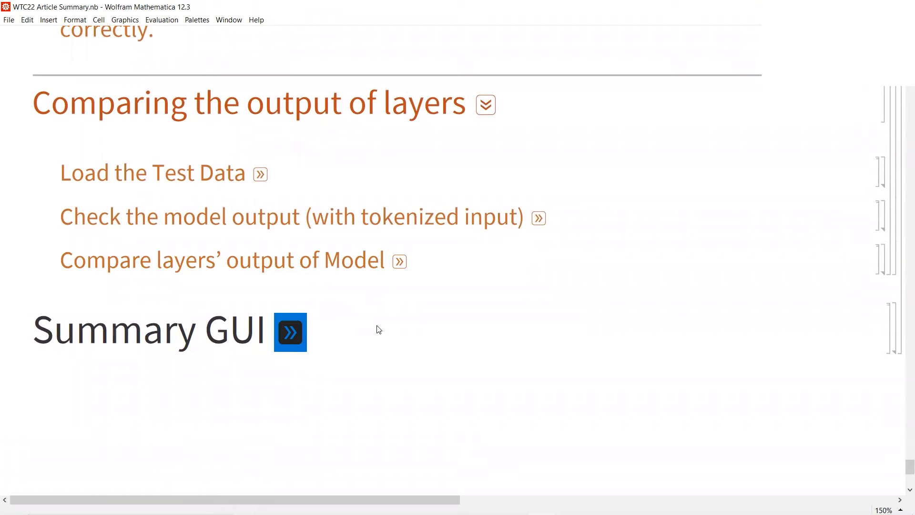
- Expand the Summary GUI section showing the ExtractiveSummaryGUI with the Jarre article loaded
{"action": "left_click", "coordinate": [290, 331]}
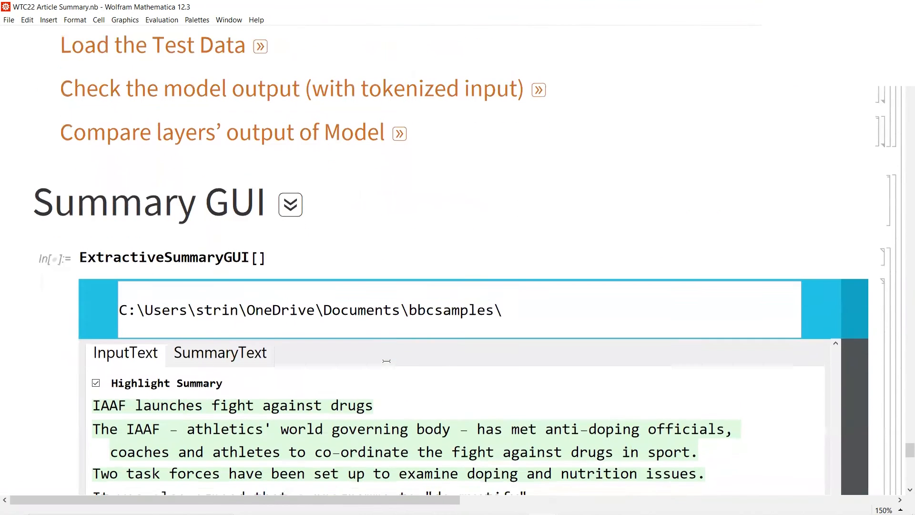
{"action": "scroll", "scroll_direction": "down", "scroll_amount": 3}
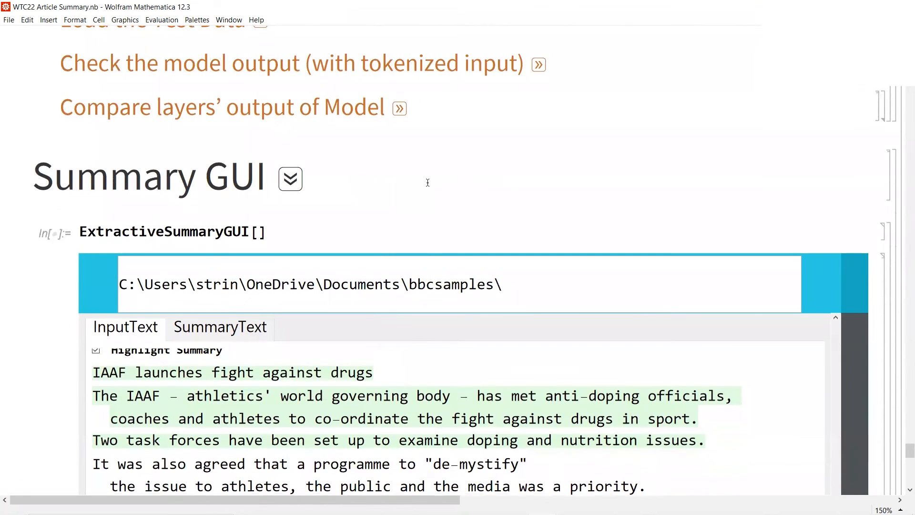
{"action": "scroll", "scroll_direction": "down", "scroll_amount": 3}
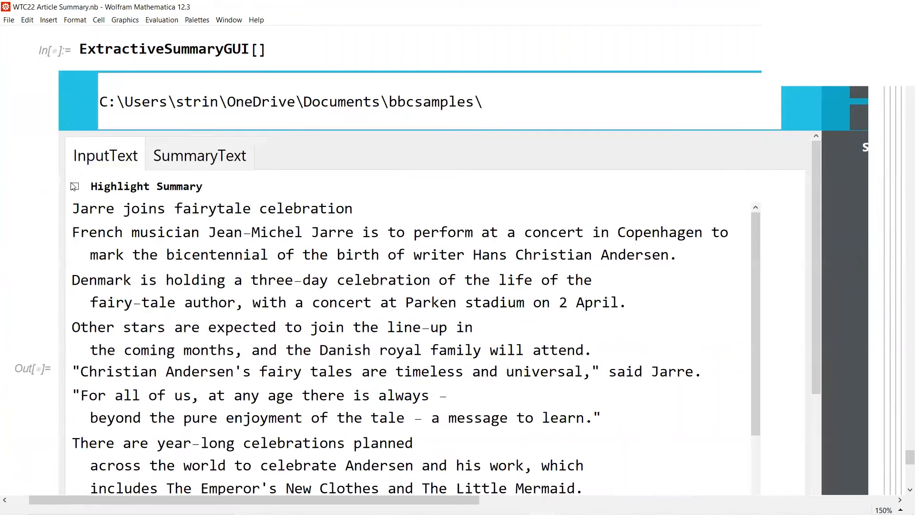
- Turn on Highlight Summary so the Jarre article's key sentences are marked, and review them
{"action": "left_click", "coordinate": [74, 186]}
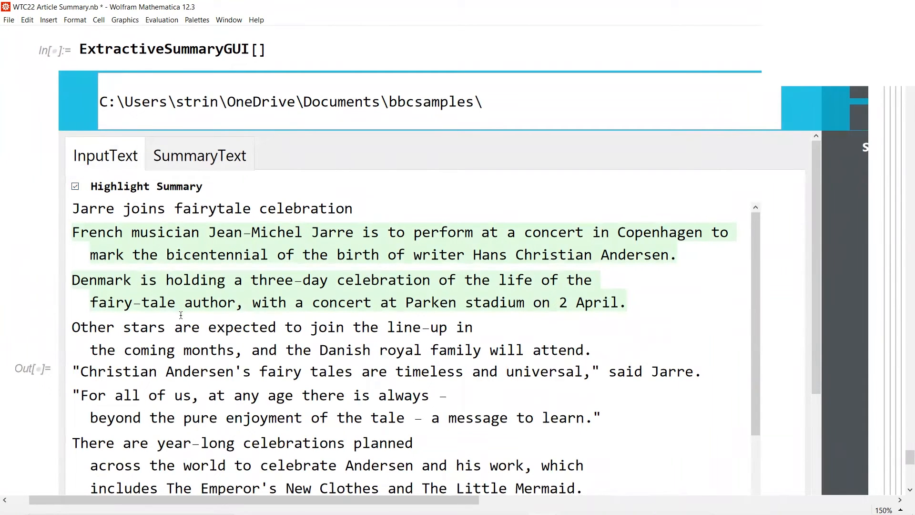
{"action": "scroll", "scroll_direction": "down", "scroll_amount": 3}
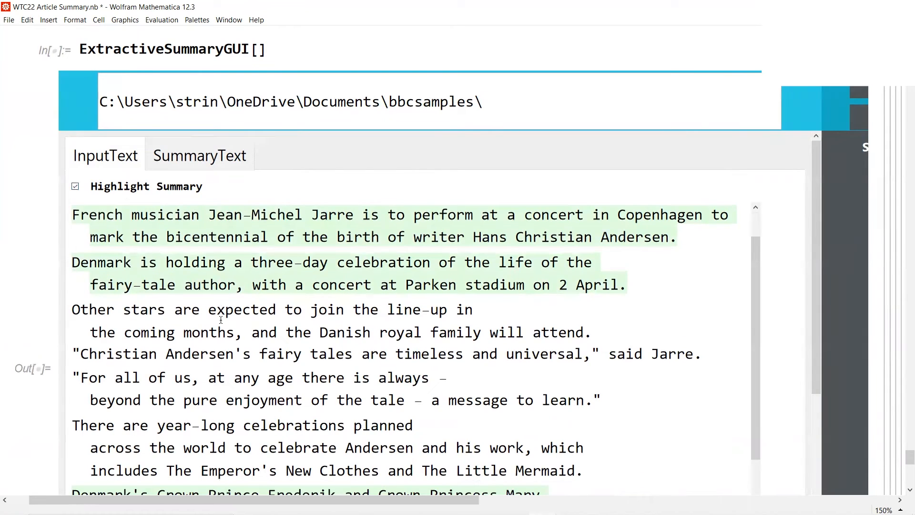
{"action": "scroll", "scroll_direction": "down", "scroll_amount": 3}
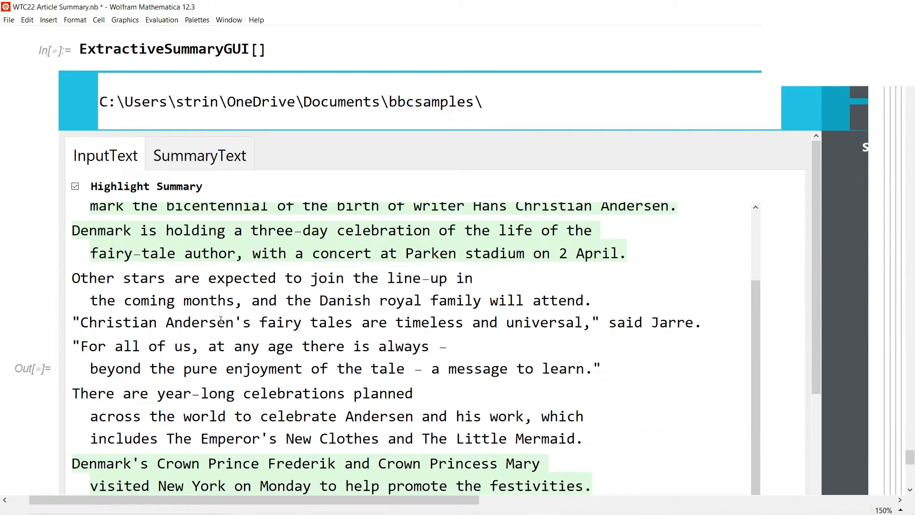
{"action": "mouse_move", "coordinate": [3, 303]}
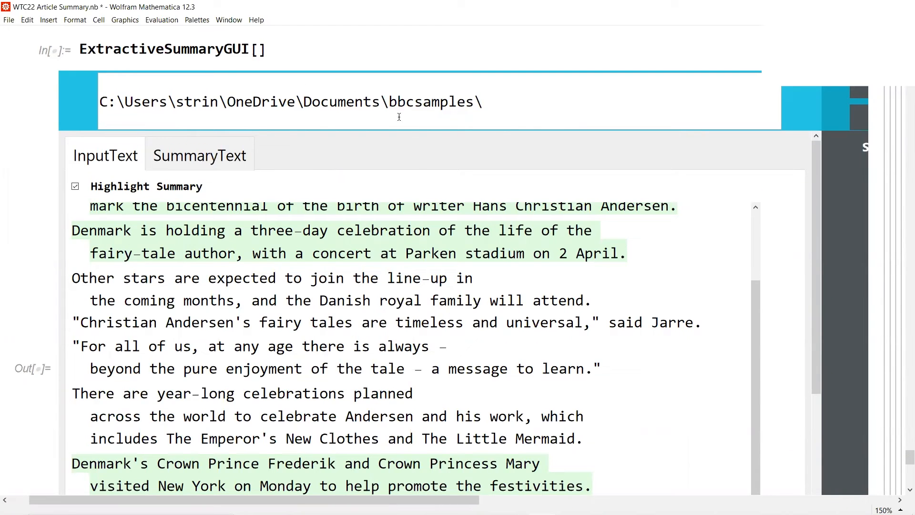
{"action": "mouse_move", "coordinate": [426, 166]}
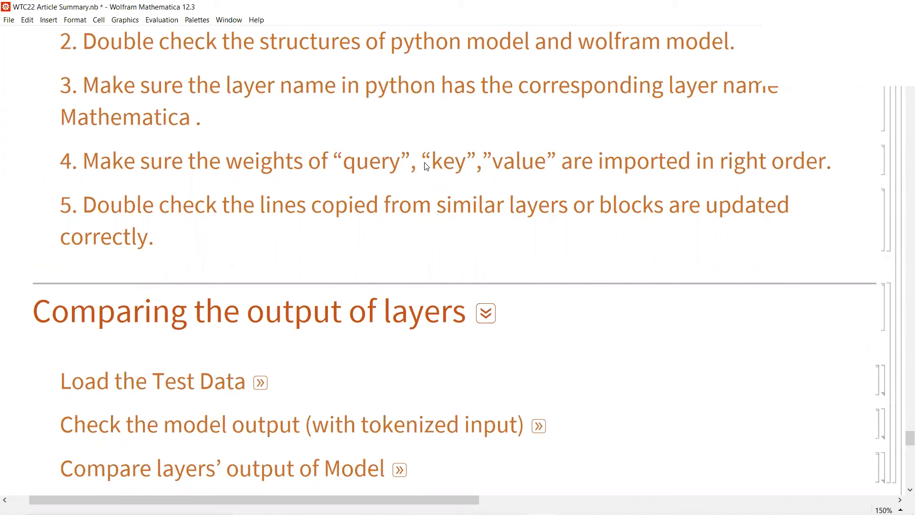
{"action": "mouse_move", "coordinate": [506, 77]}
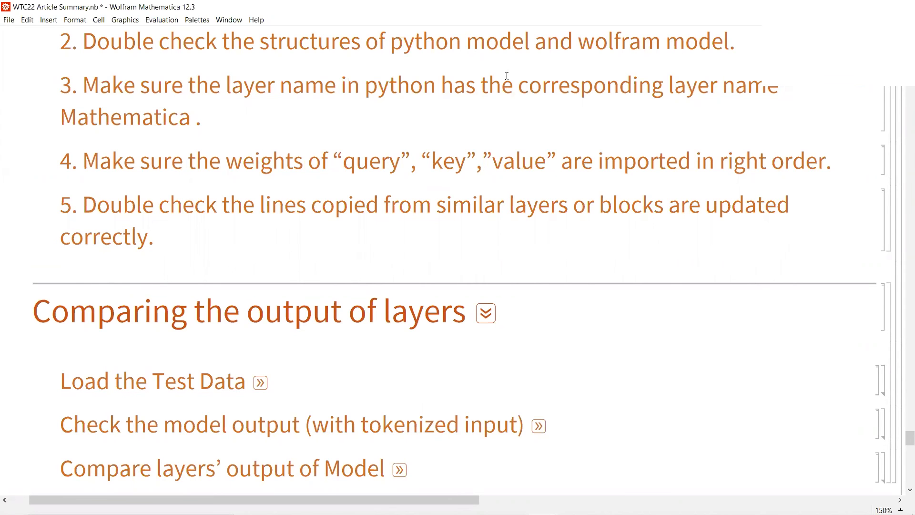
- Scroll the notebook back to the BERT section with the bert NetExtract NetChain output
{"action": "scroll", "scroll_direction": "down", "scroll_amount": 3}
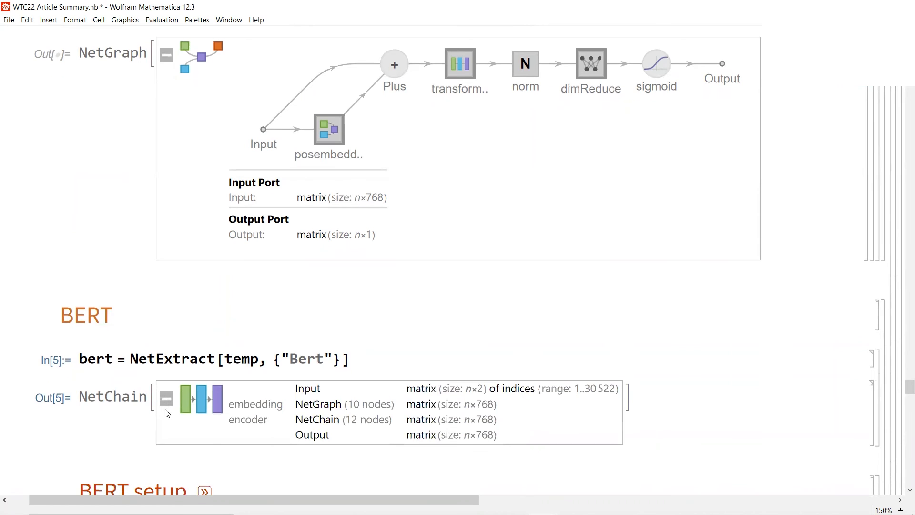
{"action": "mouse_move", "coordinate": [471, 438]}
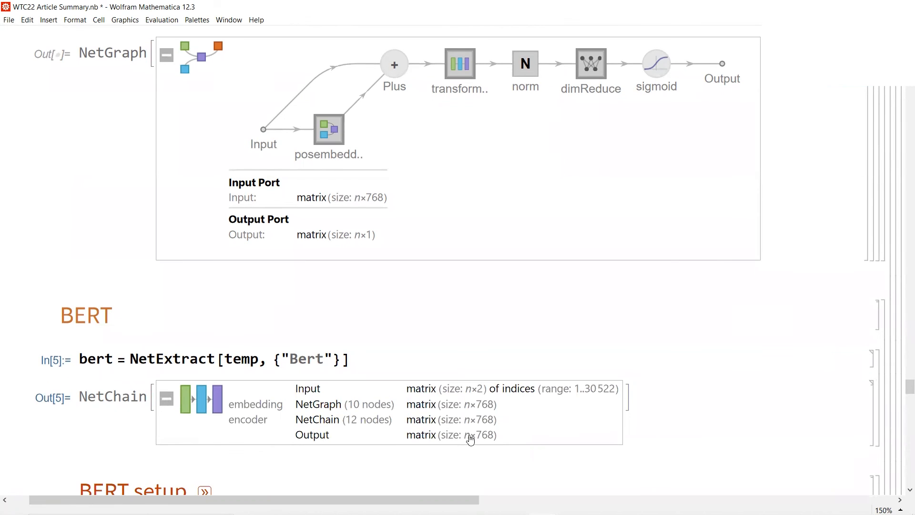